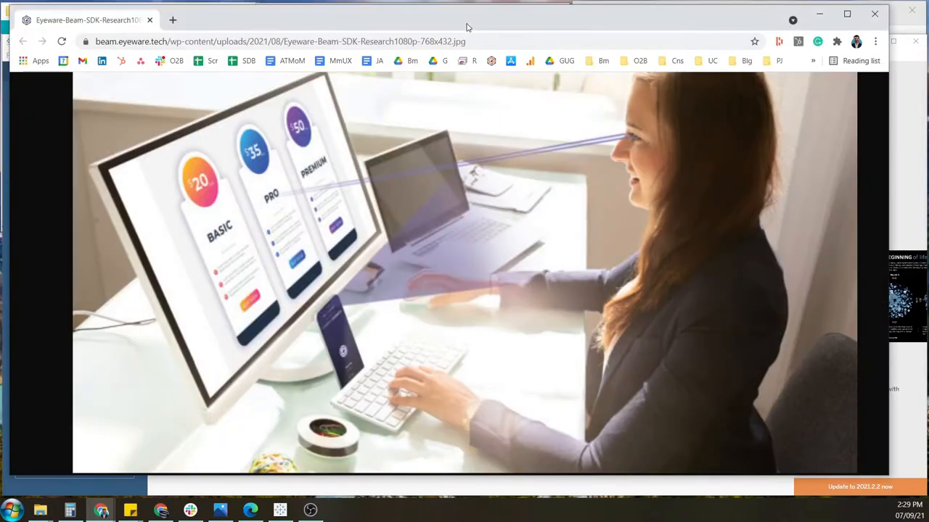
mouse_move(253, 276)
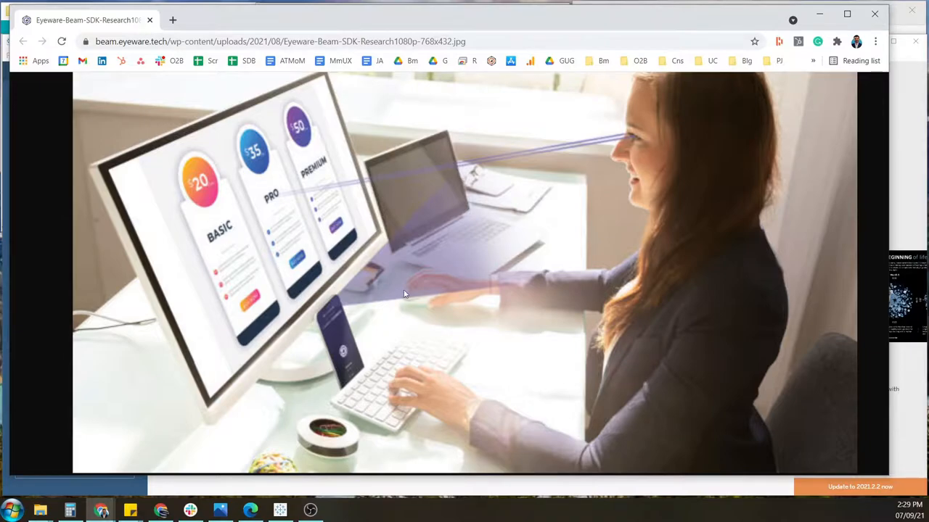
mouse_move(348, 294)
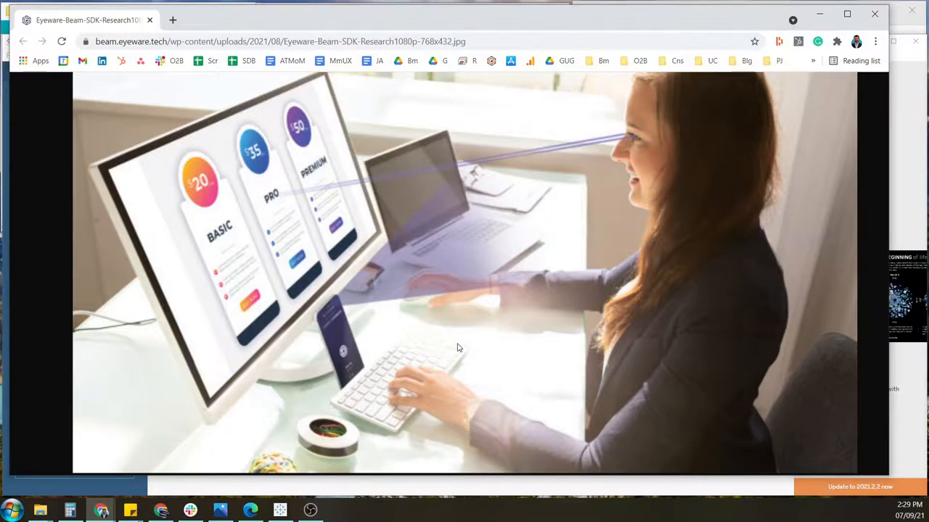
mouse_move(874, 14)
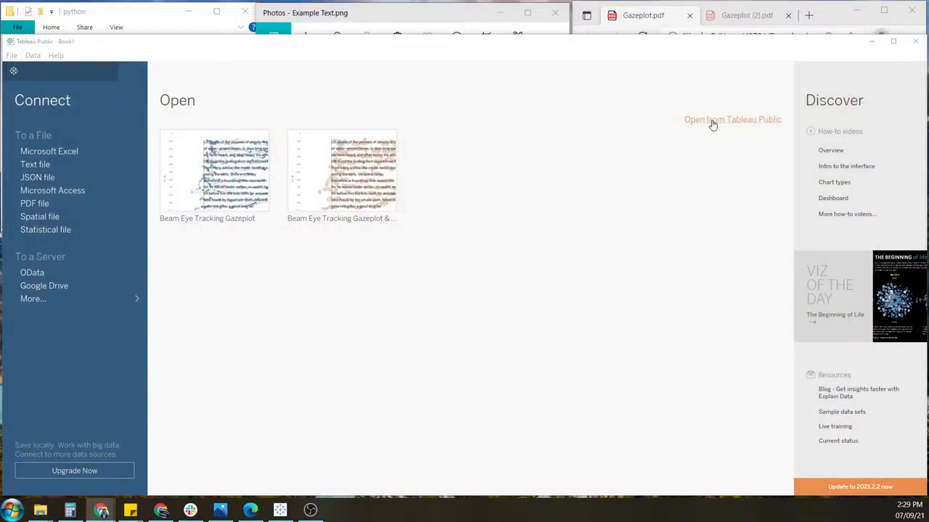
mouse_move(666, 165)
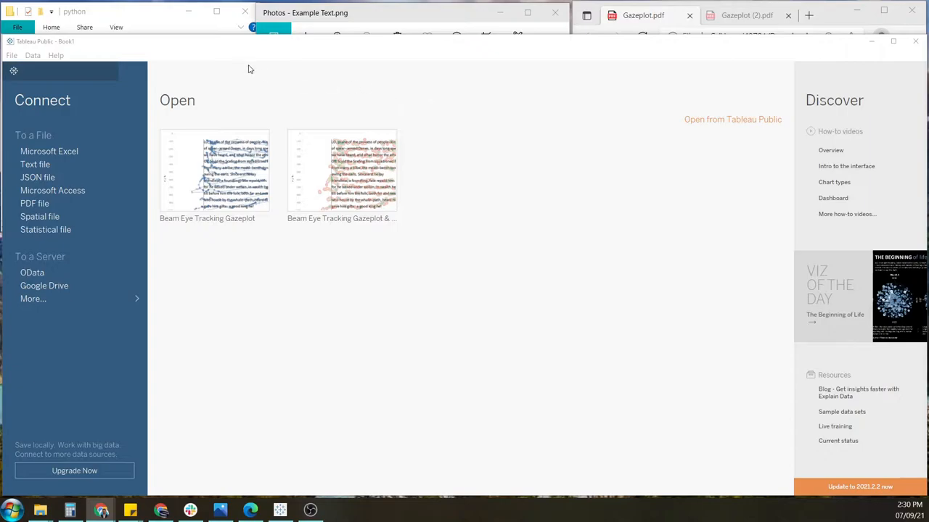
mouse_move(359, 85)
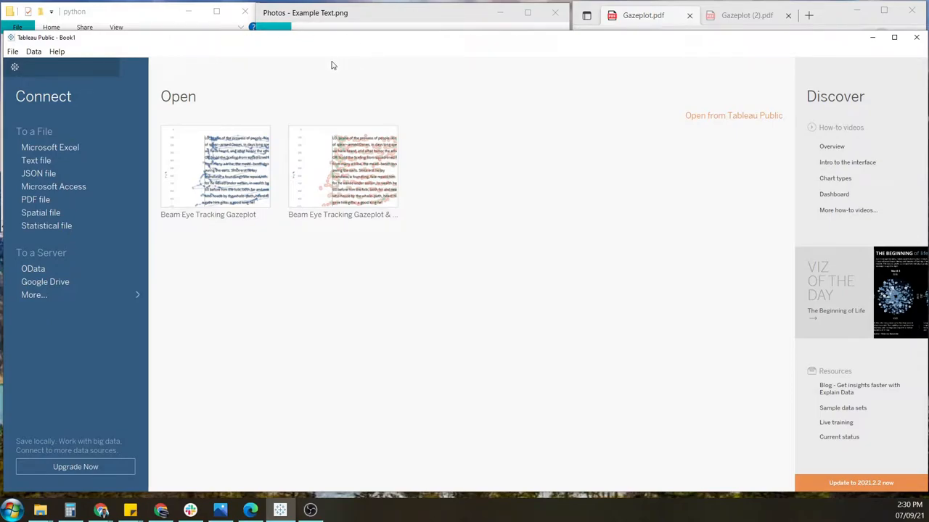
mouse_move(399, 93)
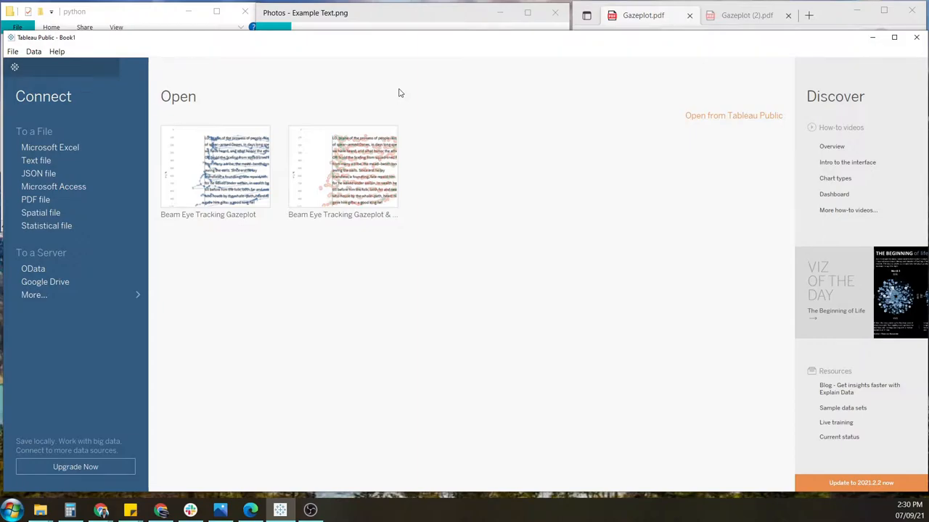
mouse_move(496, 152)
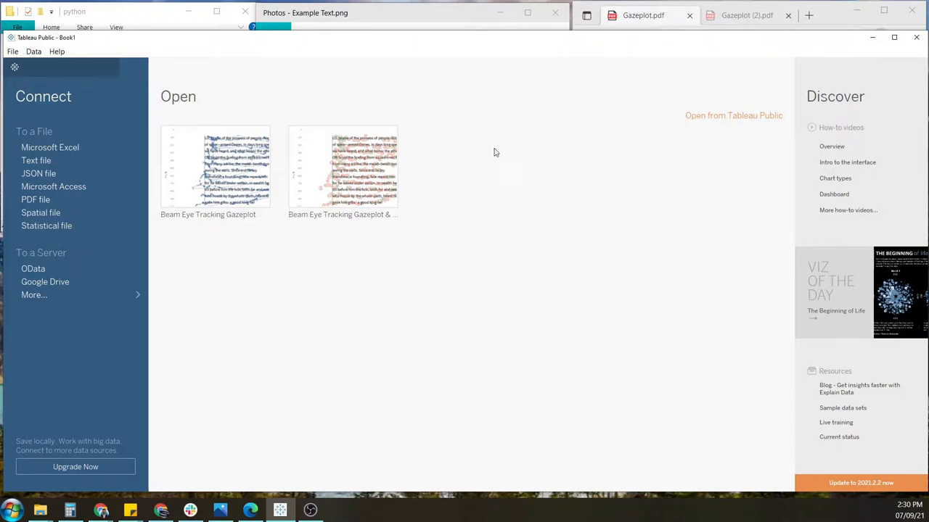
mouse_move(599, 151)
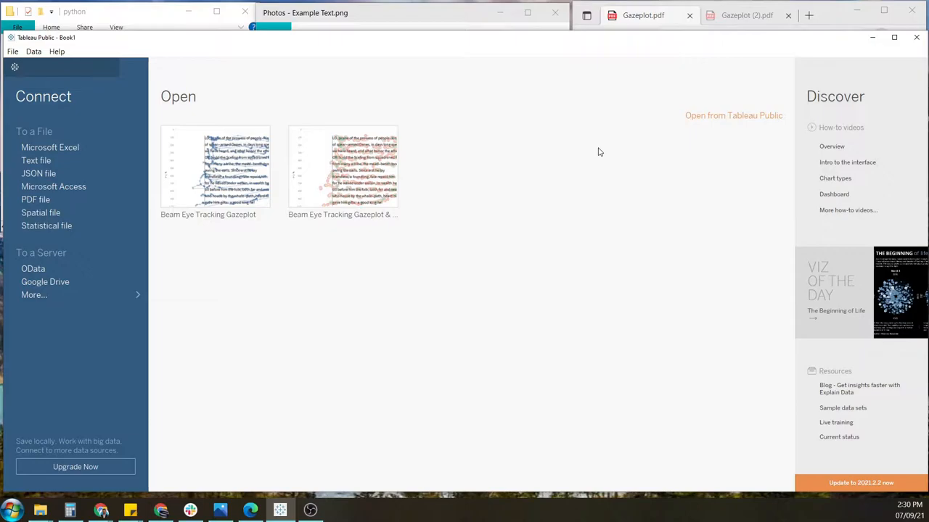
mouse_move(591, 46)
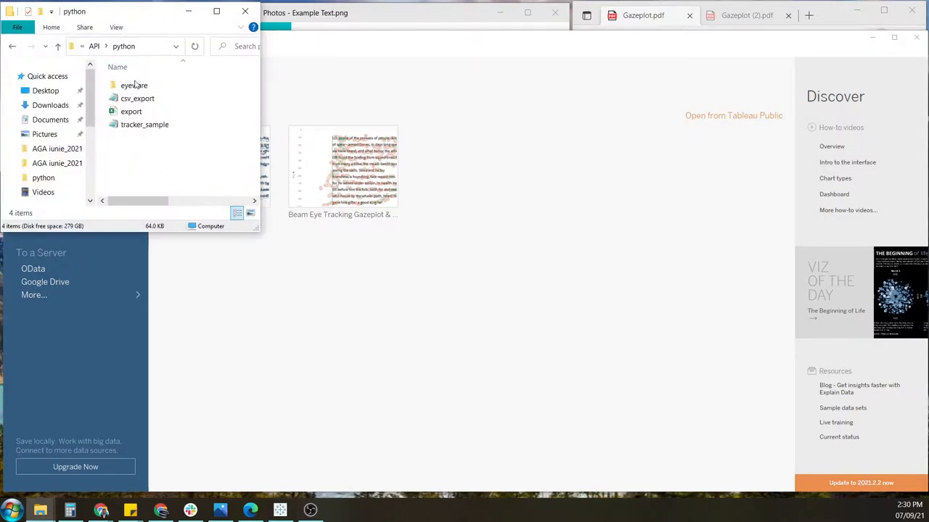
Open export.csv from the python folder as a Tableau Public data source
click(132, 111)
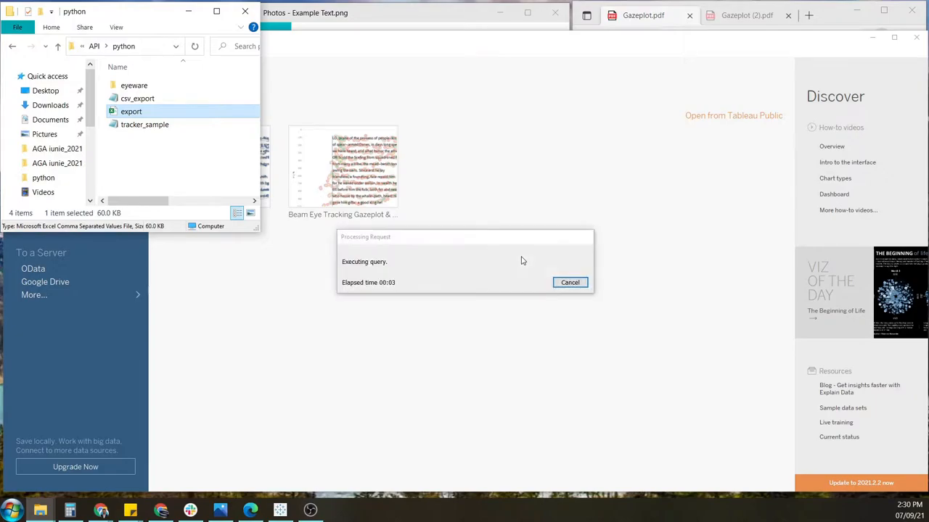
click(570, 283)
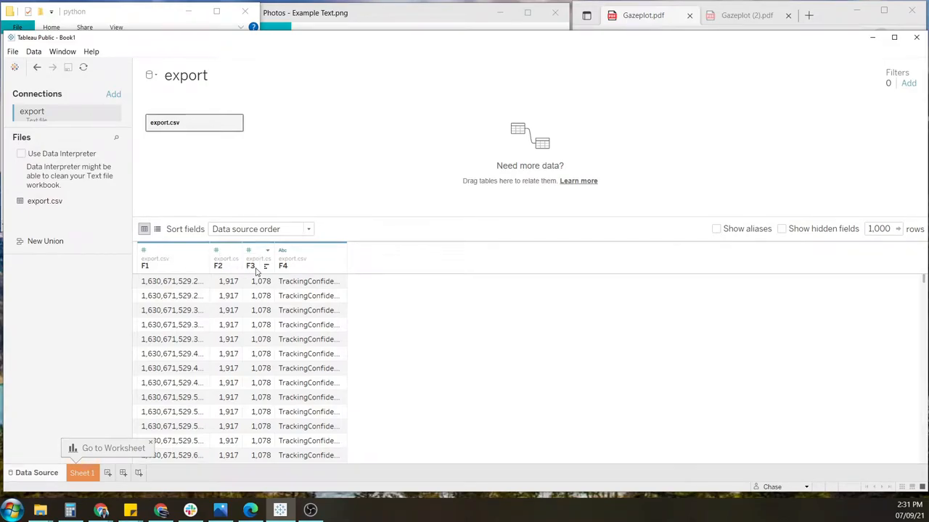
mouse_move(256, 274)
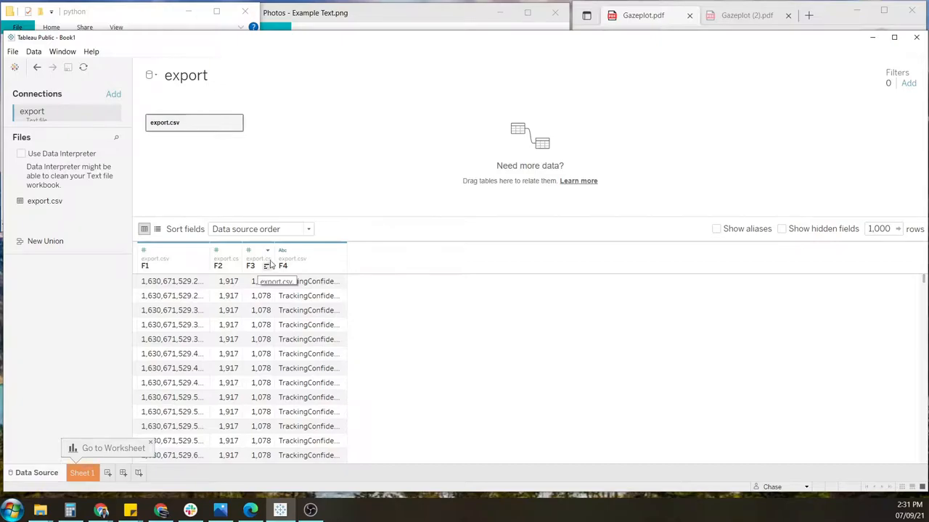
mouse_move(327, 265)
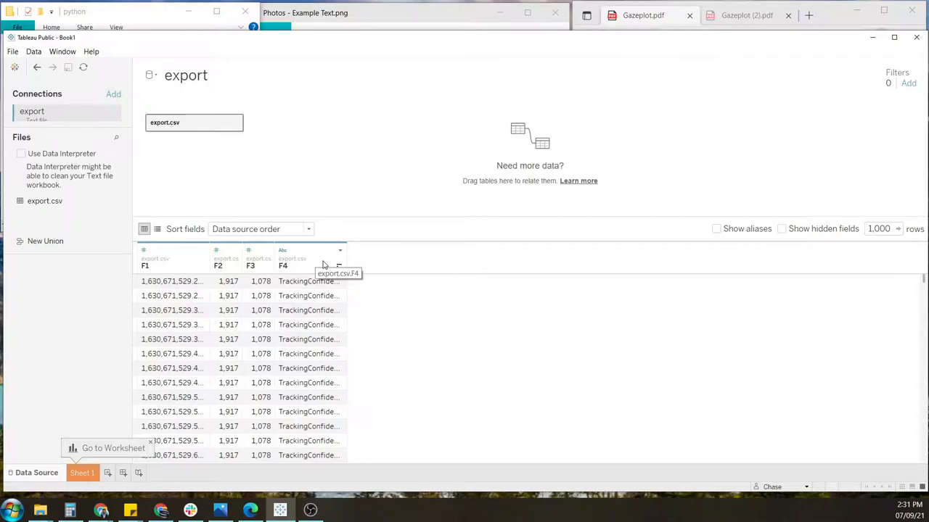
mouse_move(339, 265)
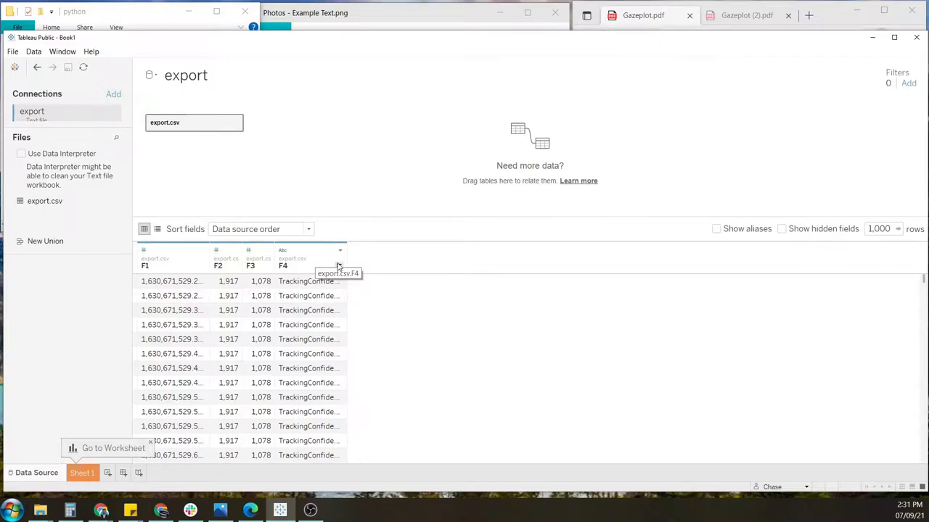
Hide the F4 text column and rename column F1 to Timestamp
click(340, 251)
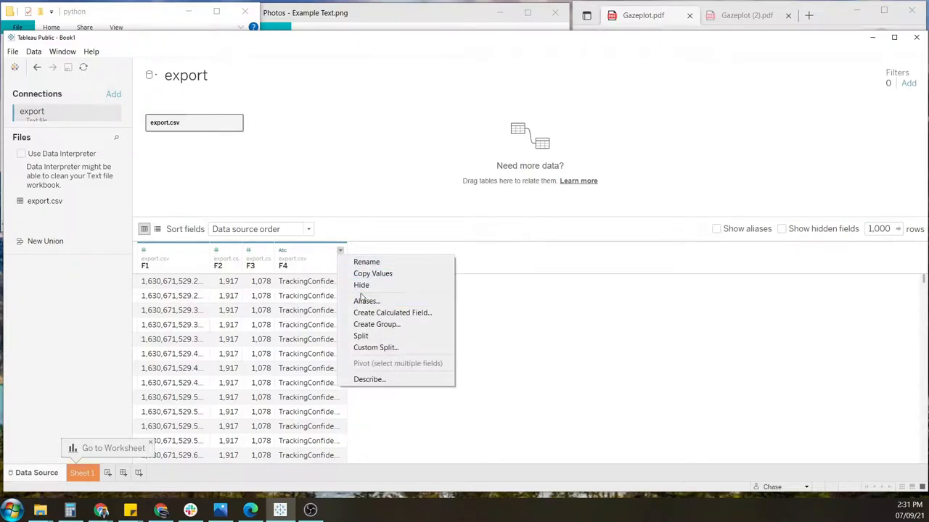
click(360, 285)
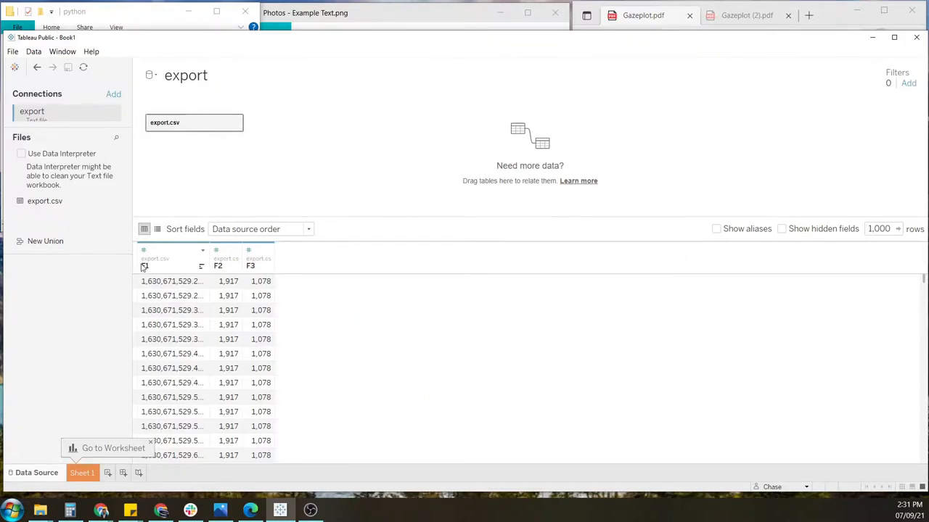
double_click(170, 267)
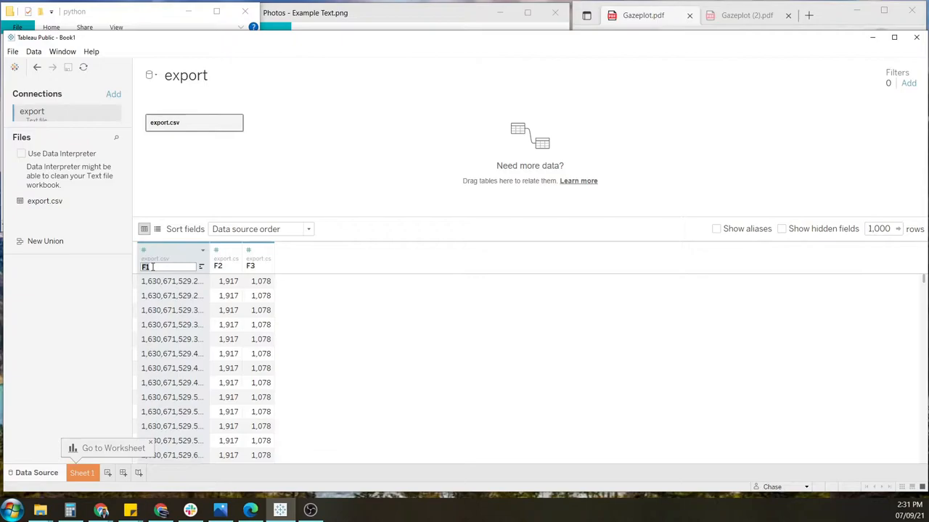
text(Timestamp)
click(227, 266)
text(X)
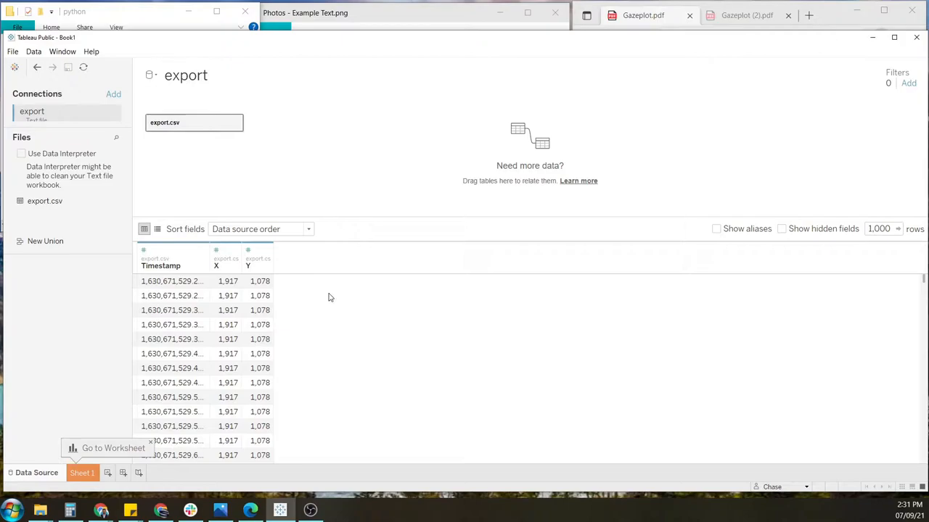
mouse_move(350, 330)
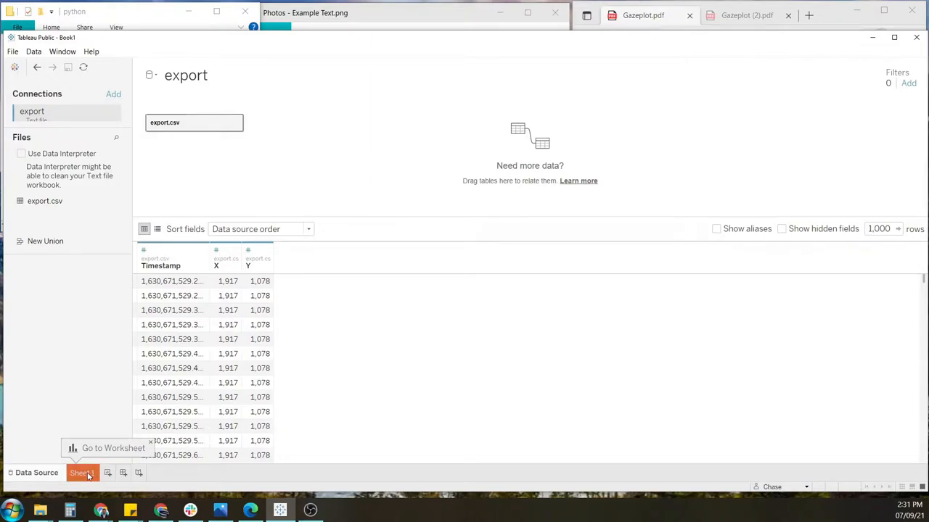
Rename the first worksheet, Sheet 1, to 'Gaze Plot'
click(82, 472)
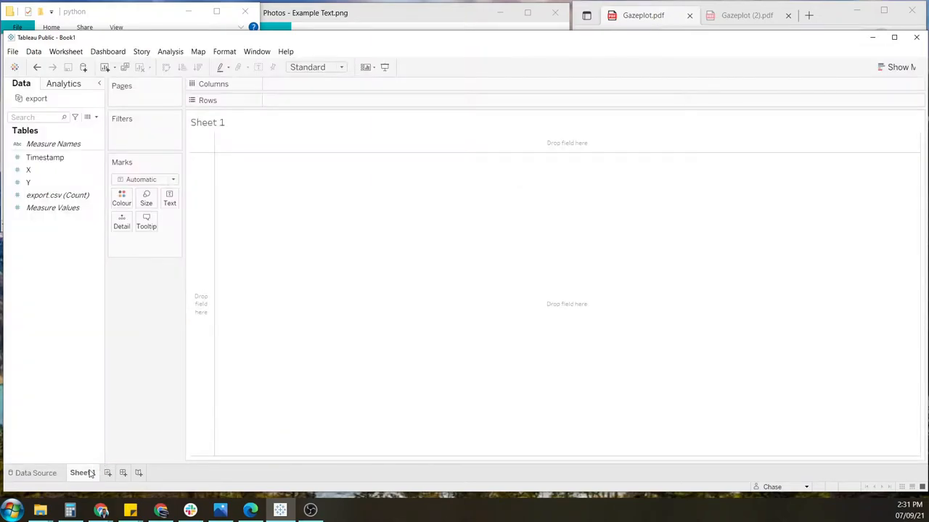
right_click(82, 473)
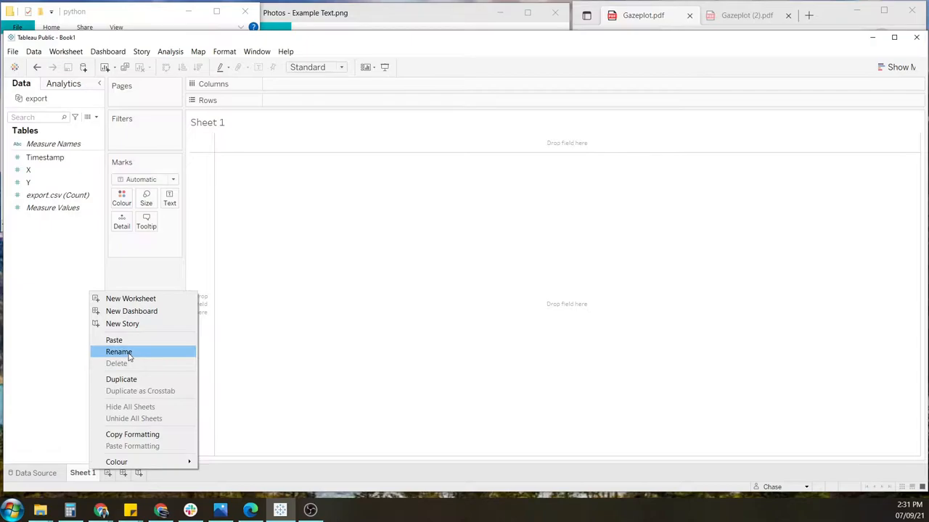
click(118, 352)
text(Gaze Plot)
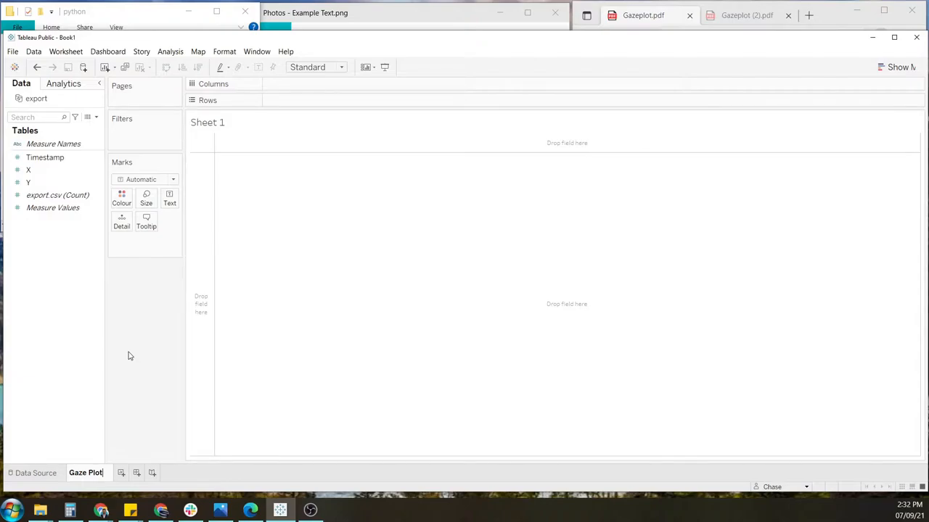
click(28, 170)
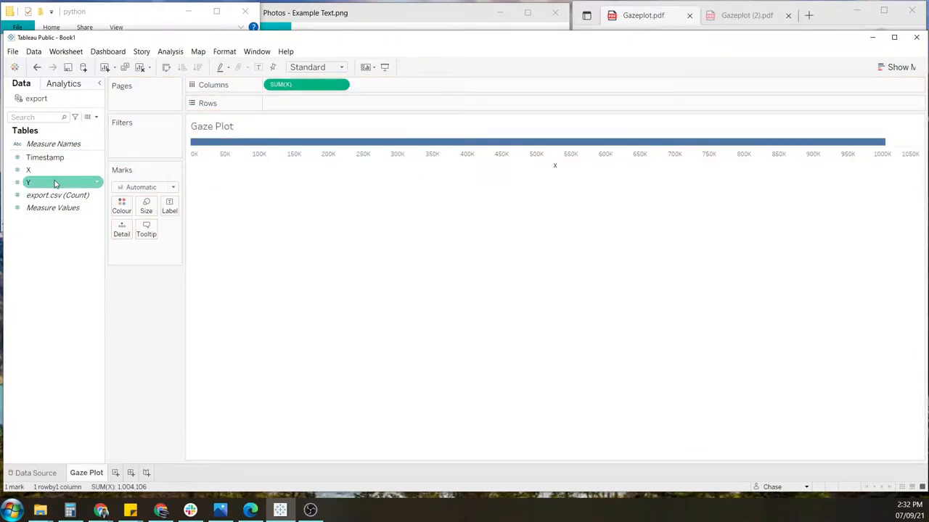
Put Y on Rows as a dimension, scattering individual gaze points against X
drag(54, 182, 312, 102)
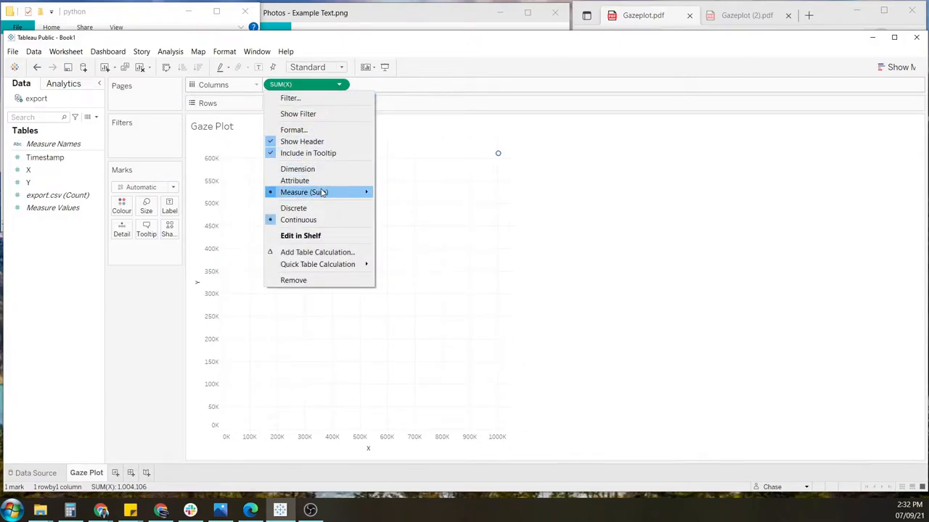
mouse_move(305, 192)
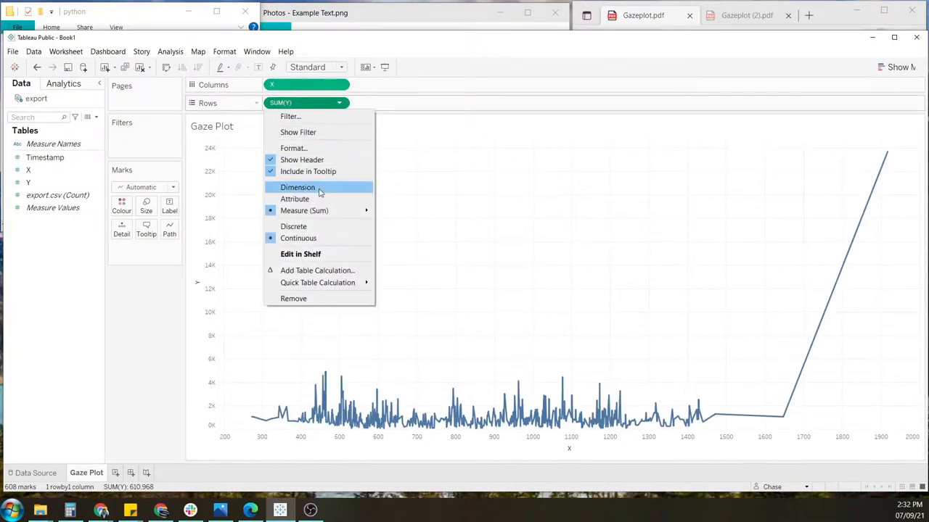
click(298, 187)
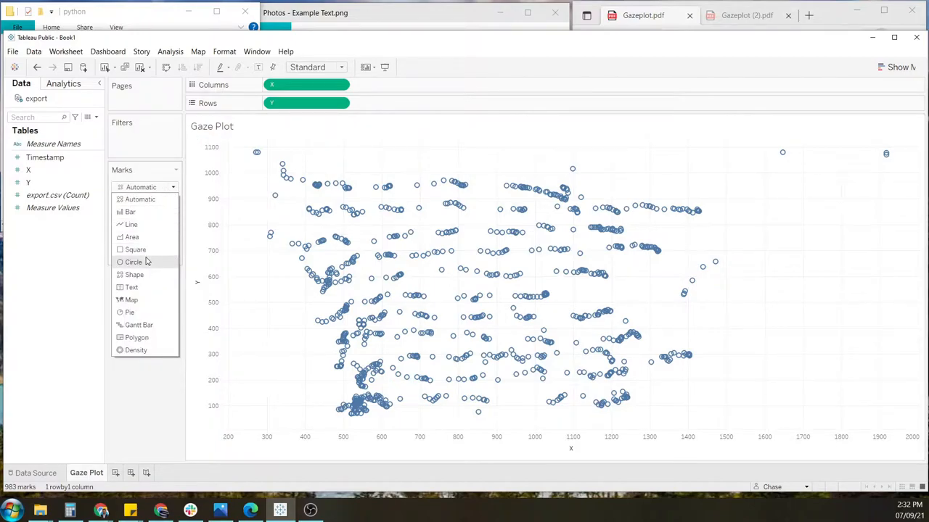
Lower the gaze point colour opacity to about 51%
click(133, 262)
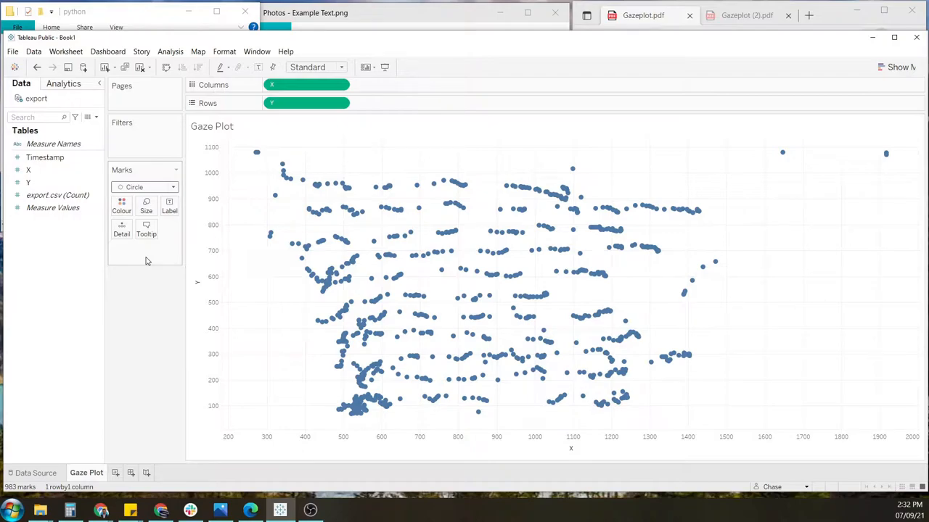
mouse_move(148, 261)
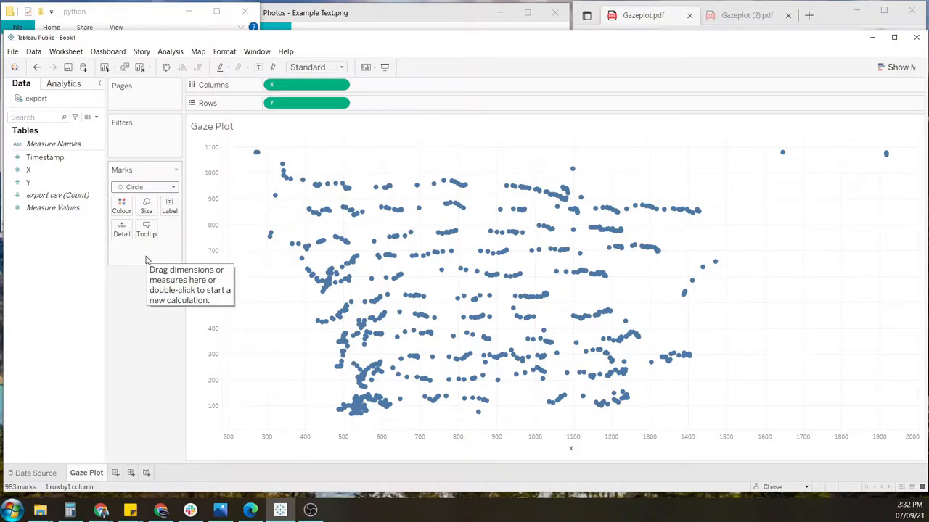
mouse_move(154, 291)
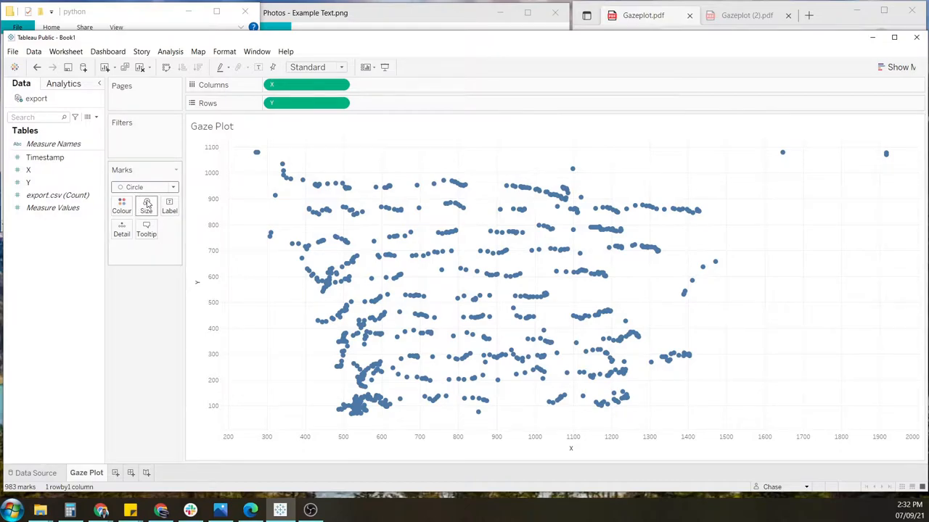
click(121, 205)
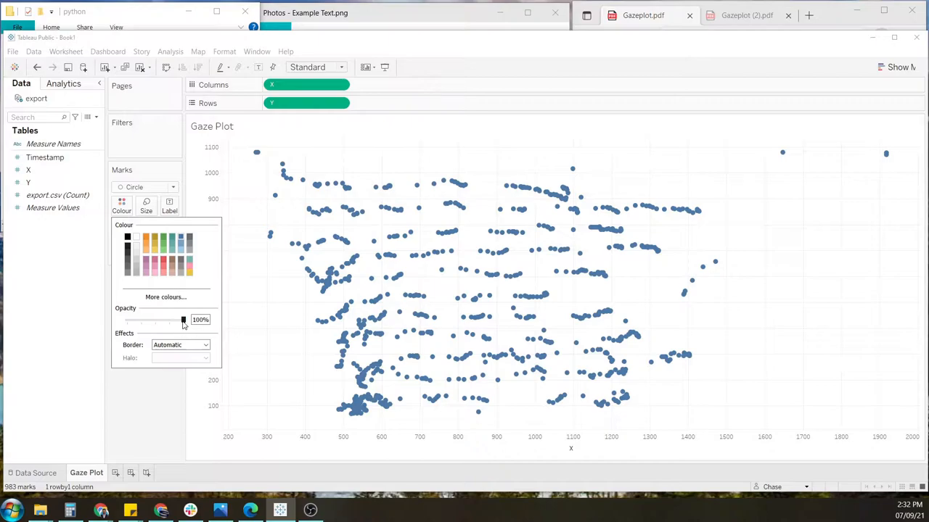
drag(182, 320, 160, 320)
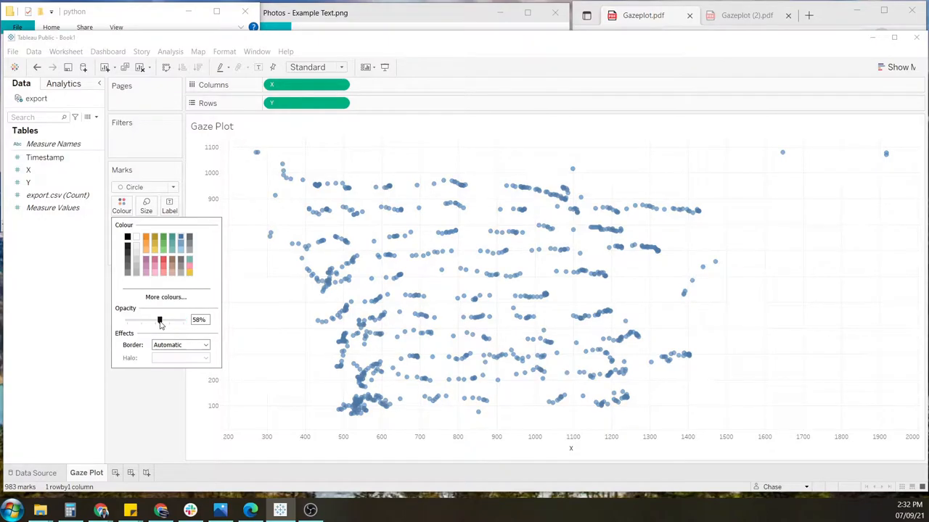
drag(159, 320, 155, 320)
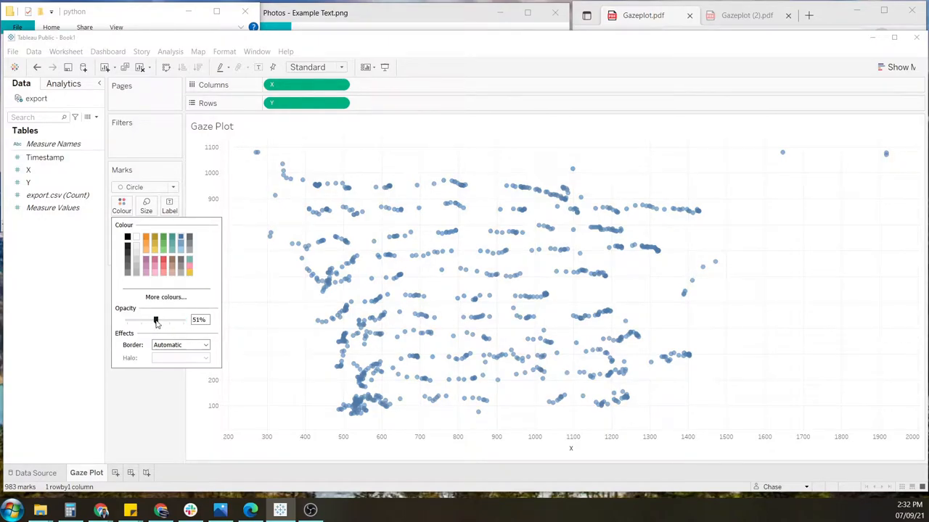
click(167, 394)
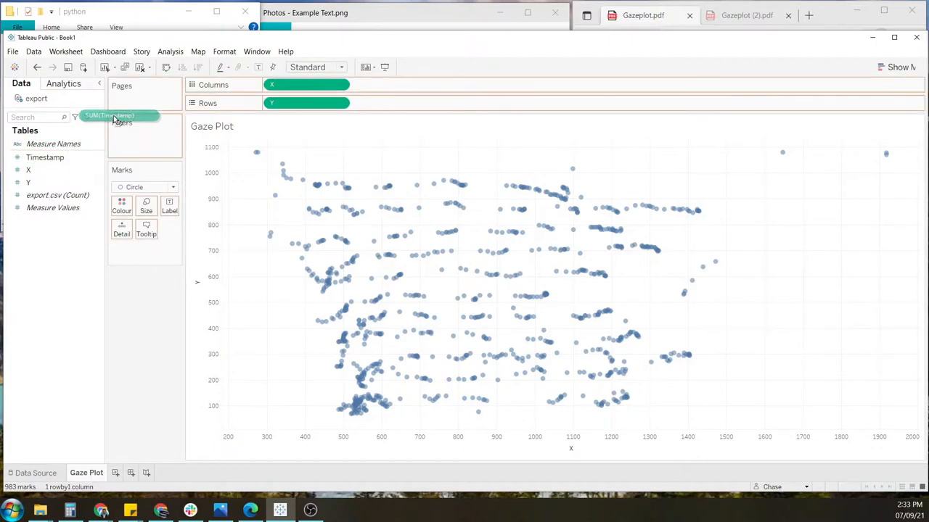
Page the plot by Timestamp as a dimension and step forward seven pages
drag(113, 116, 142, 101)
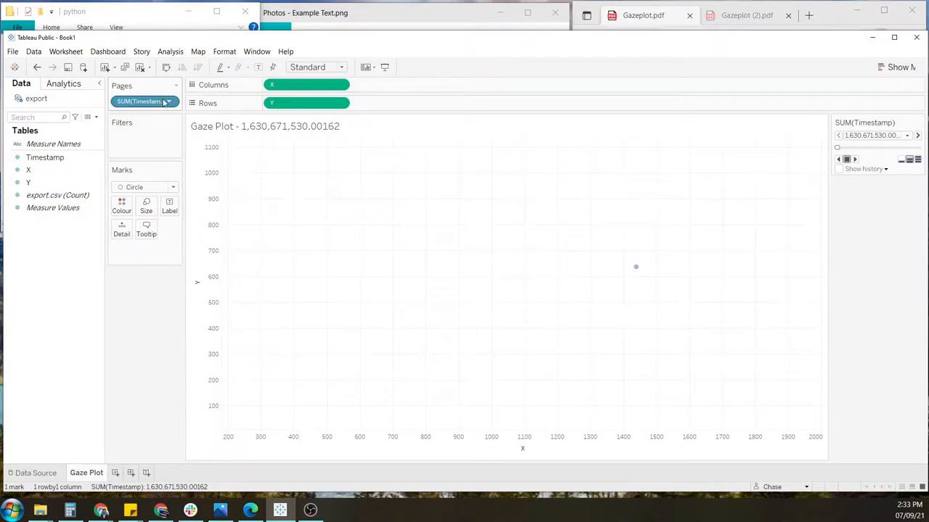
click(167, 101)
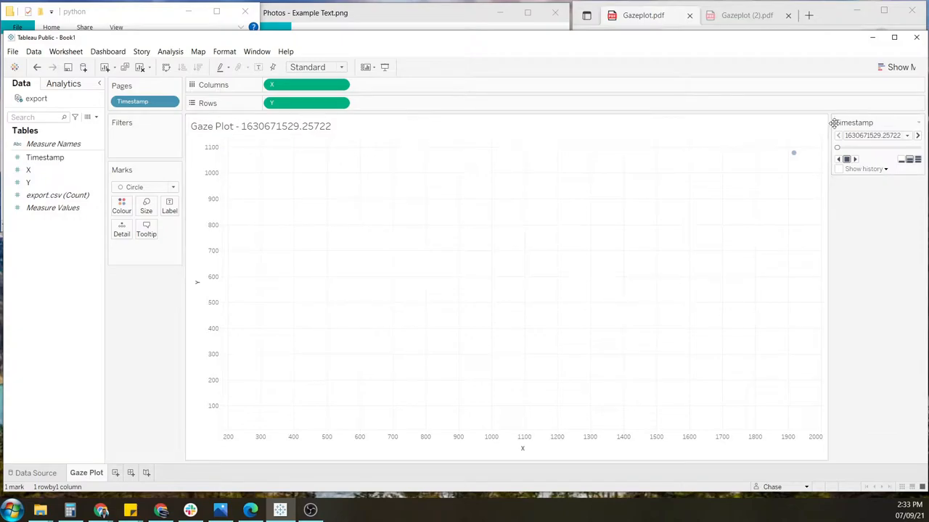
click(917, 136)
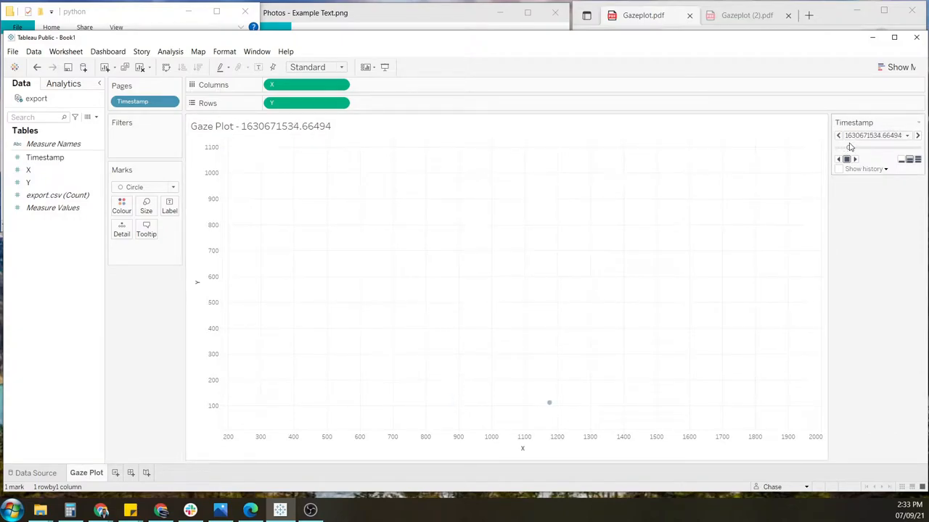
click(917, 136)
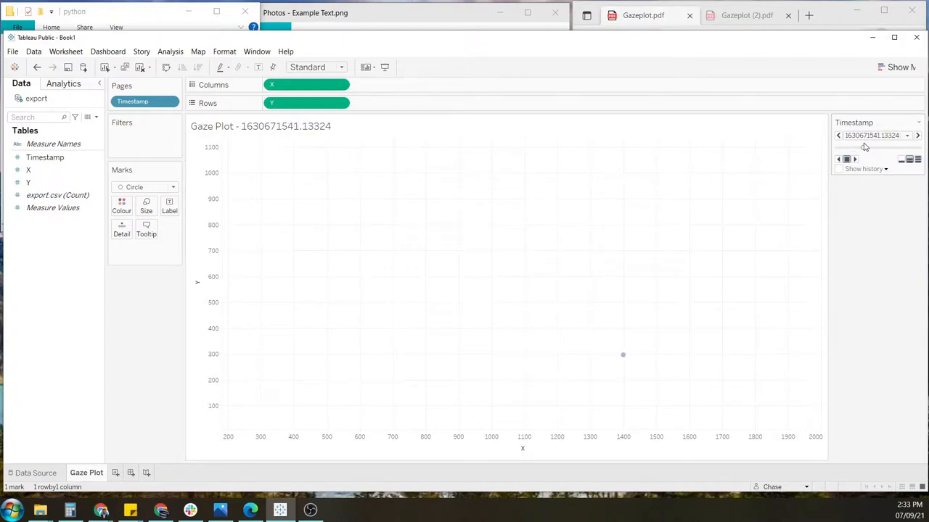
click(917, 136)
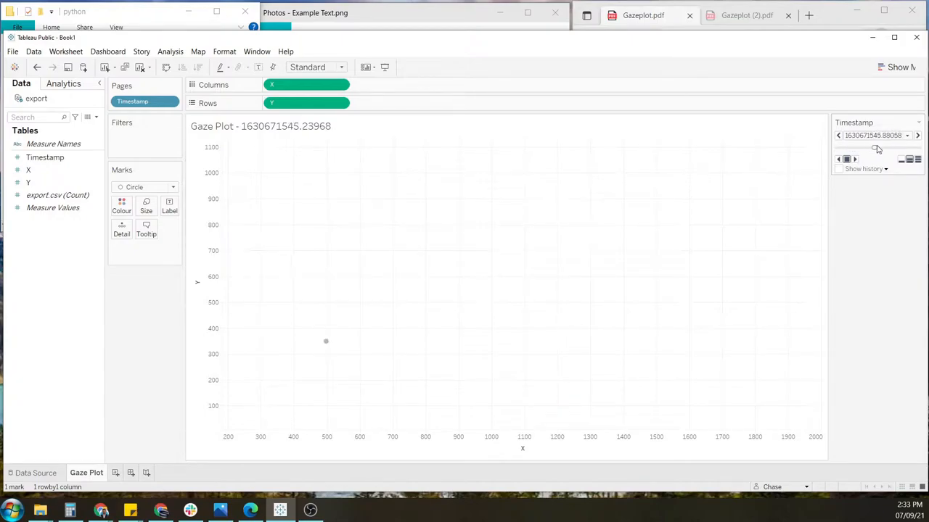
click(917, 136)
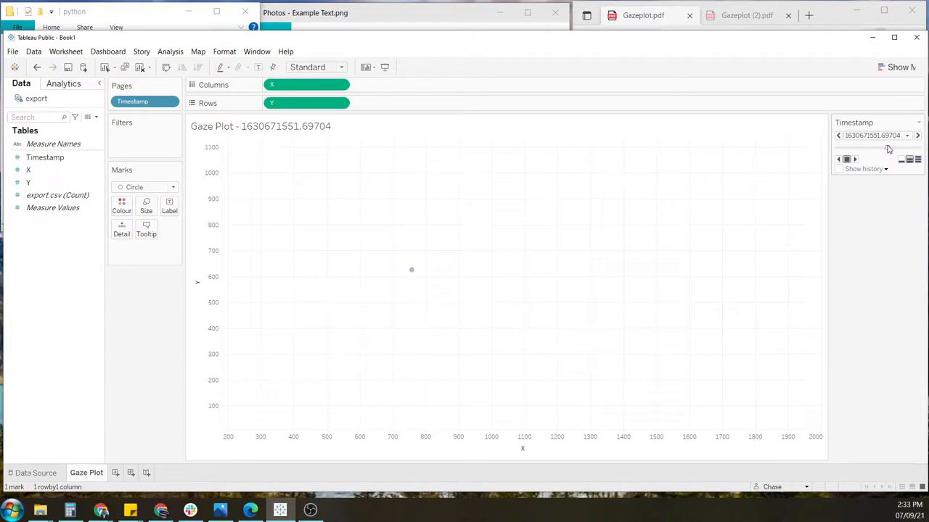
click(917, 136)
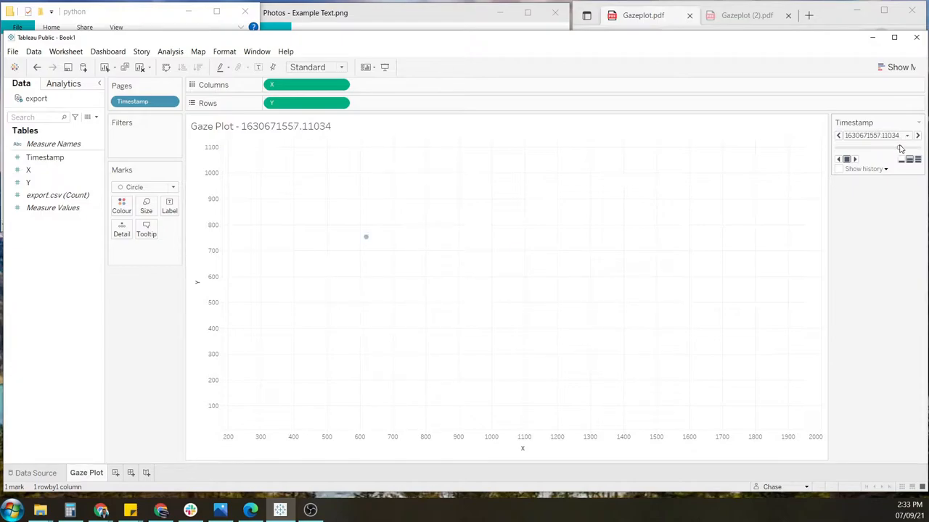
click(917, 136)
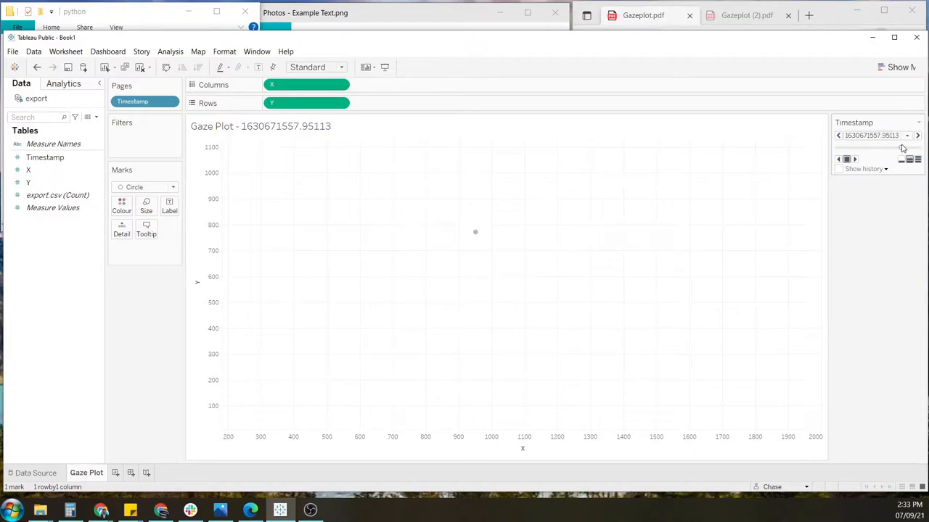
click(918, 136)
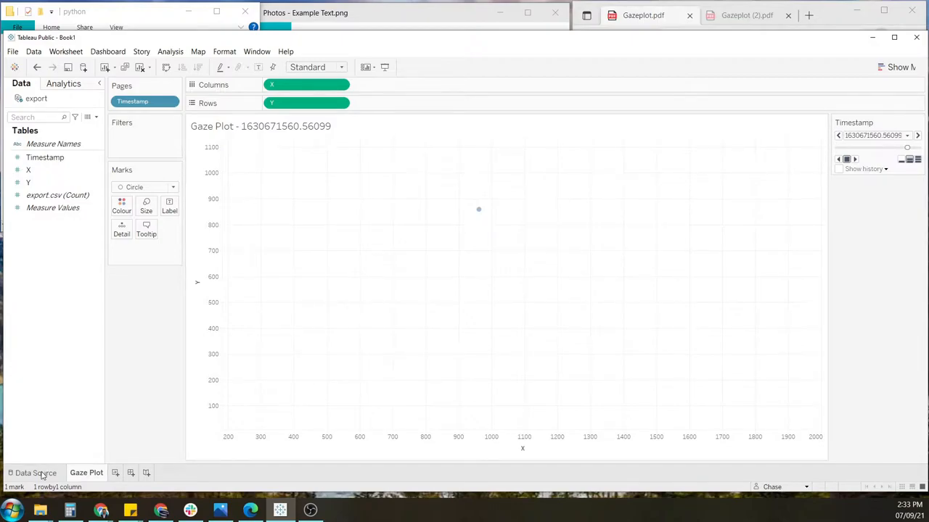
Create calculated field Y2 with the formula [Y]*-1 from the data source
click(36, 472)
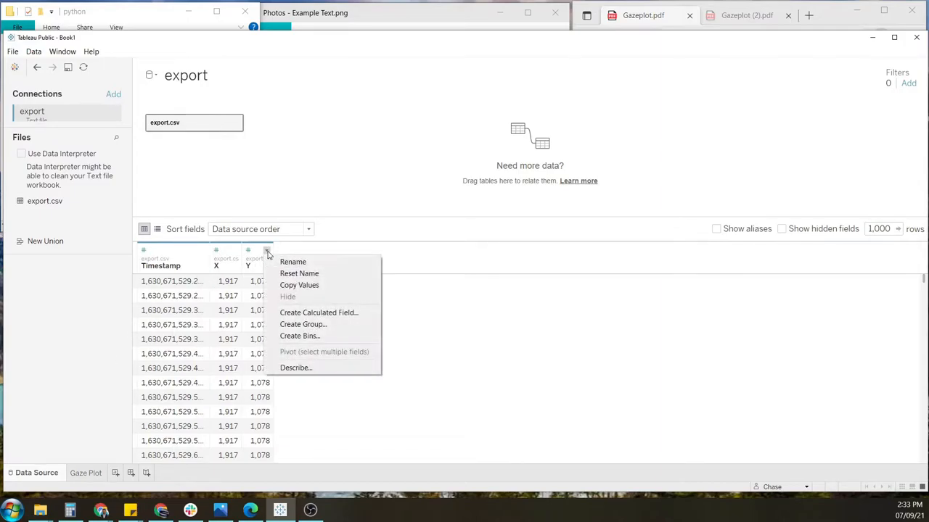
click(319, 313)
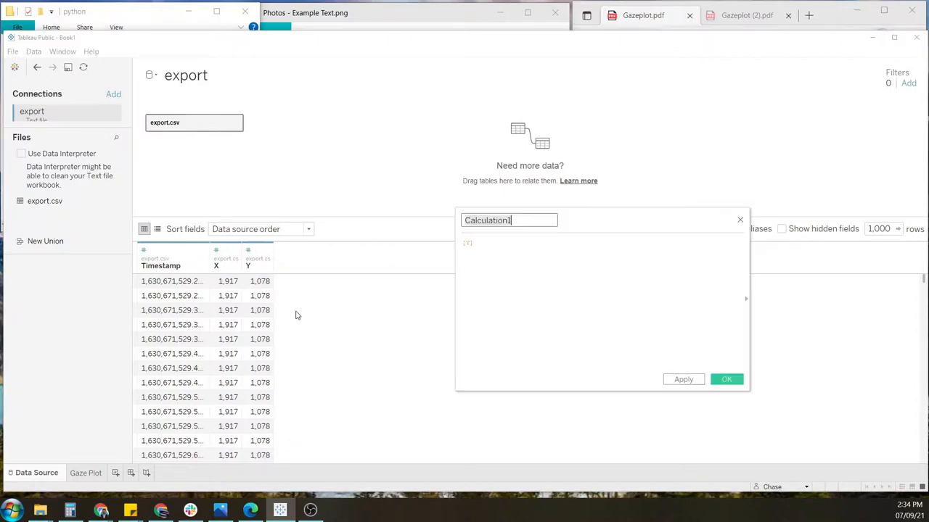
text(Y)
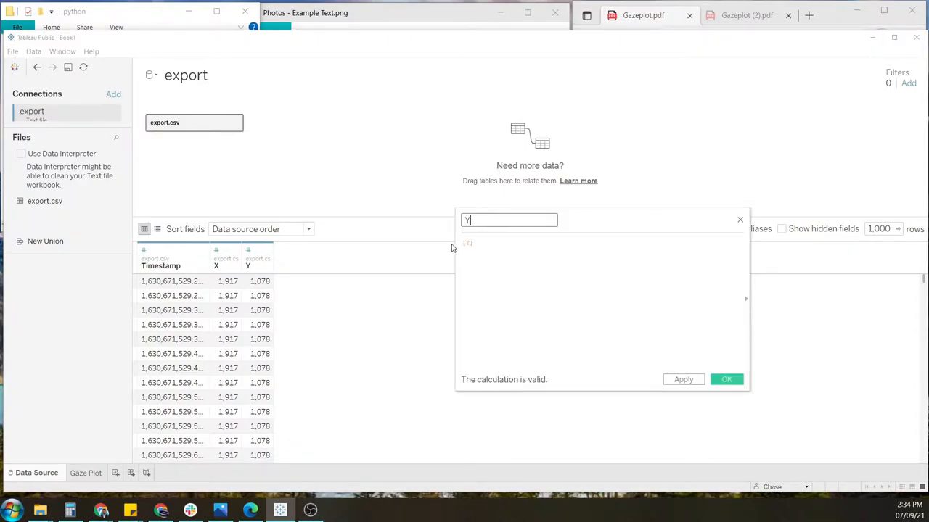
text(2)
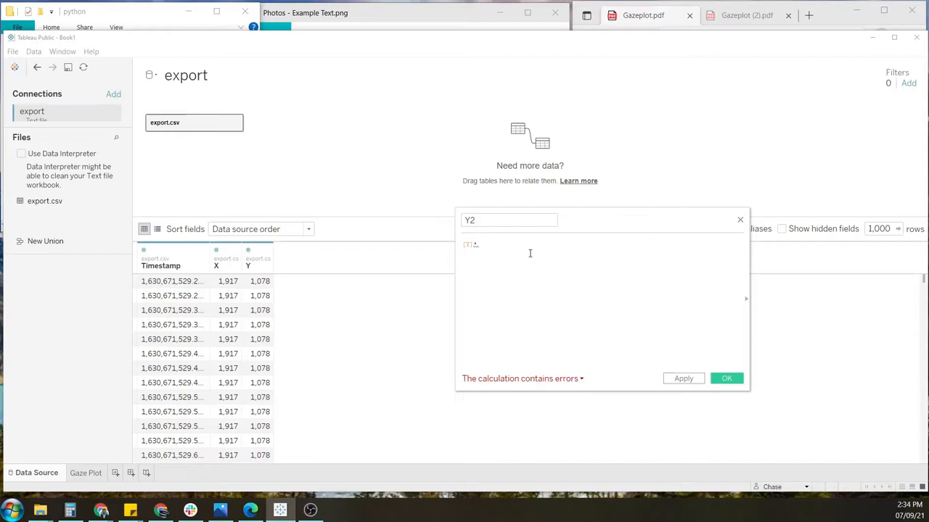
text(*-1)
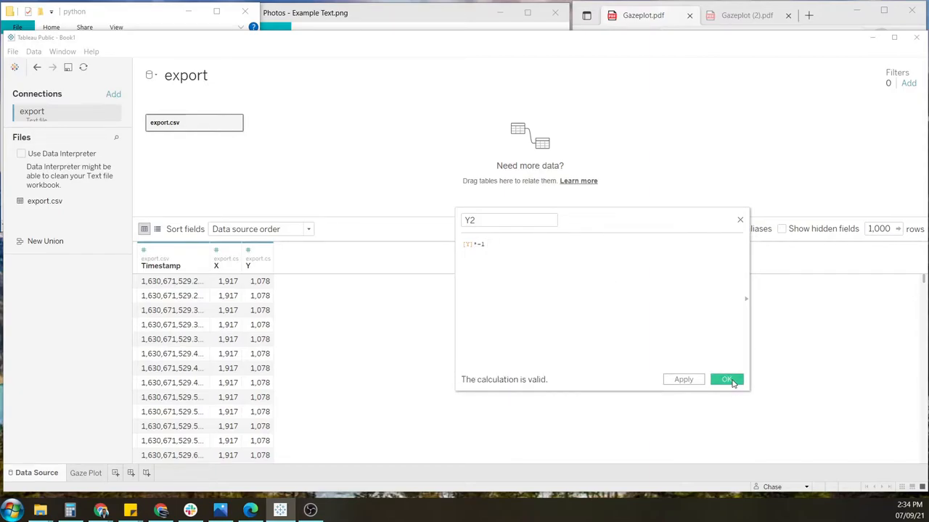
click(726, 379)
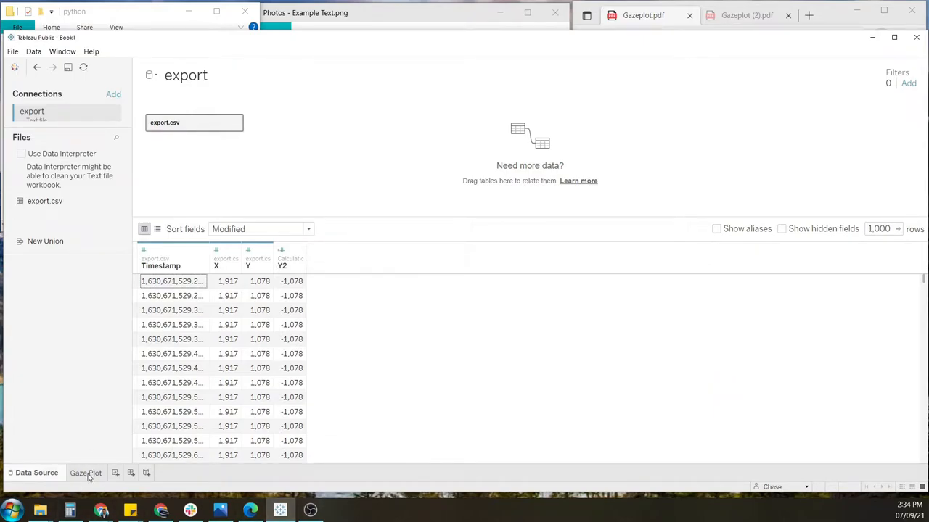
On the Gaze Plot sheet, put Y2 on Rows as a dimension in place of Y
click(86, 473)
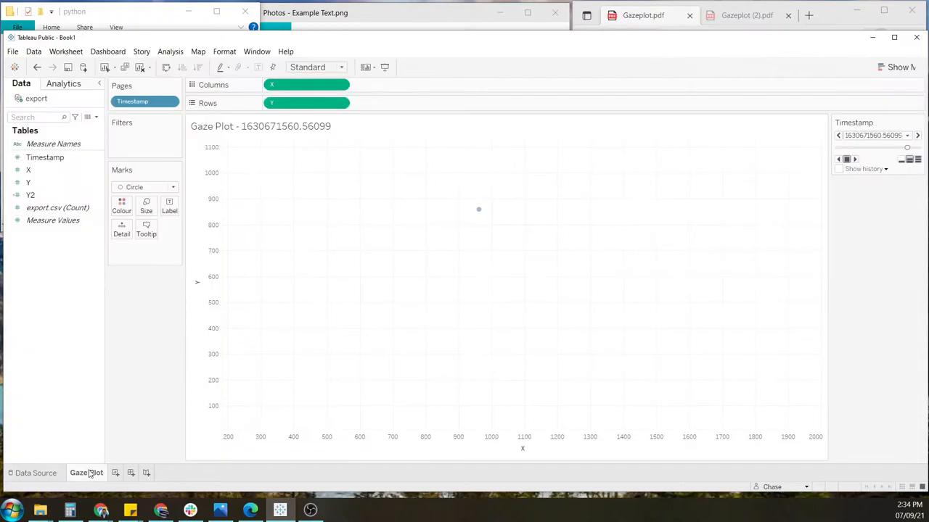
click(31, 195)
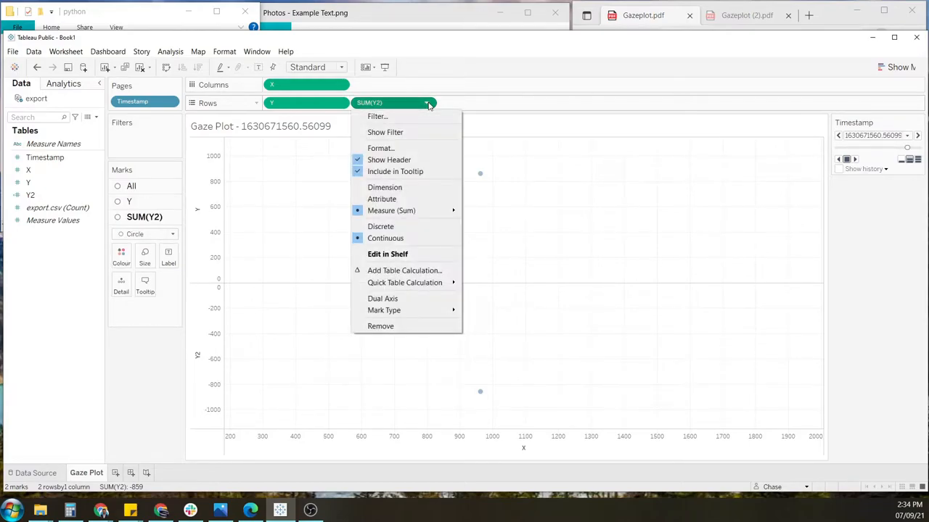
mouse_move(384, 187)
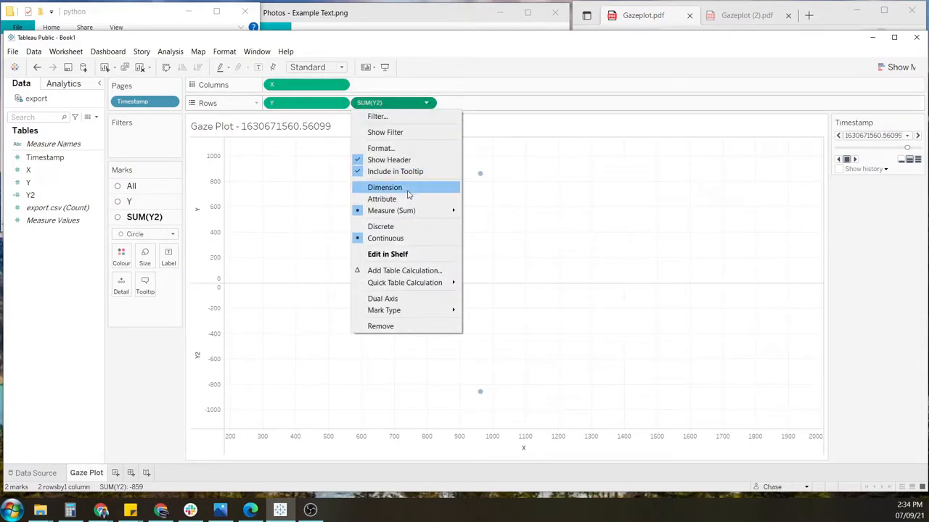
click(384, 187)
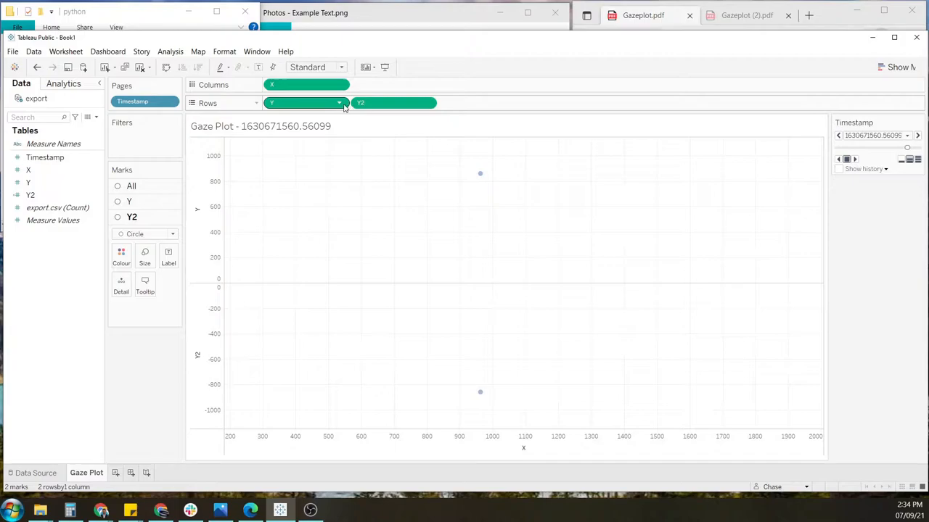
click(339, 102)
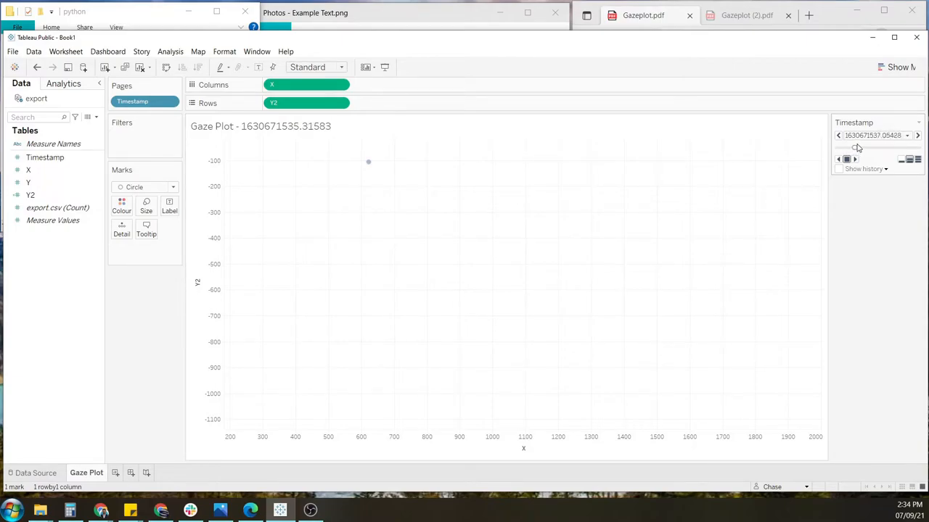
Advance three Timestamp pages, reaching 1630671556.22674
click(917, 136)
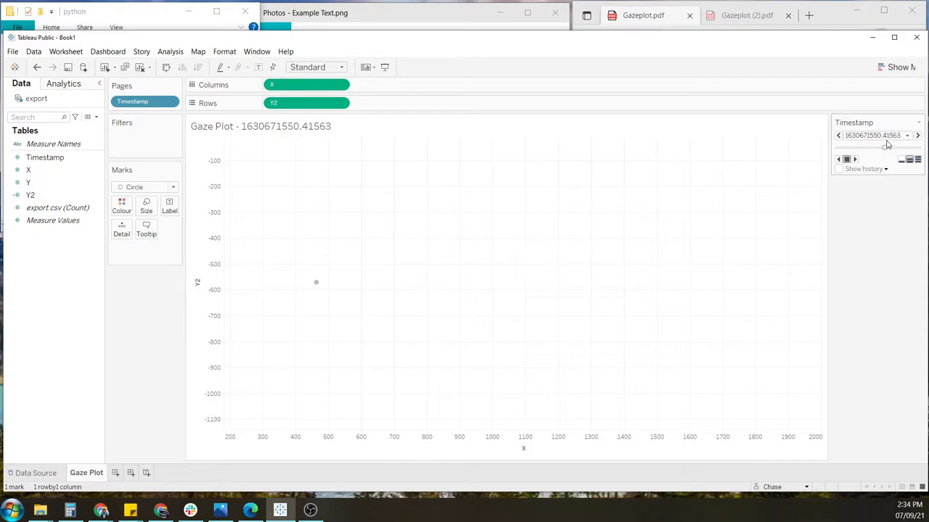
click(917, 135)
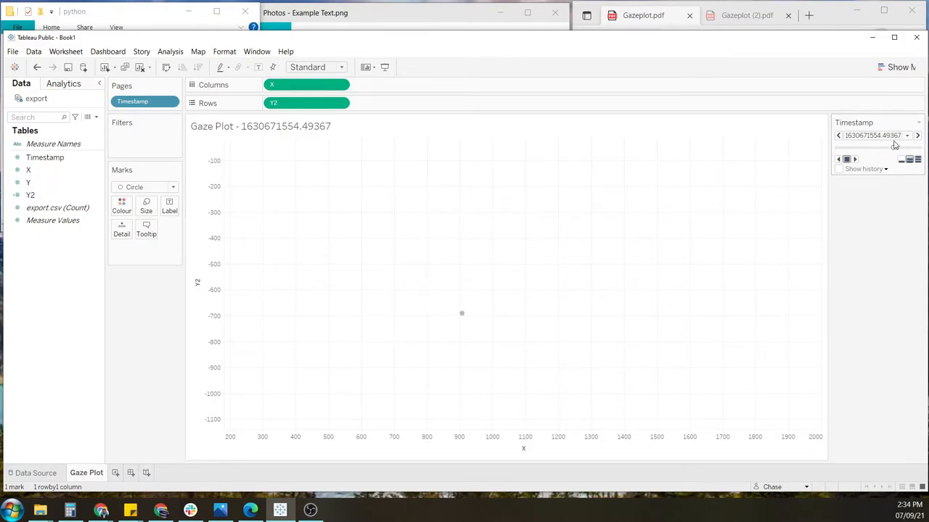
click(917, 136)
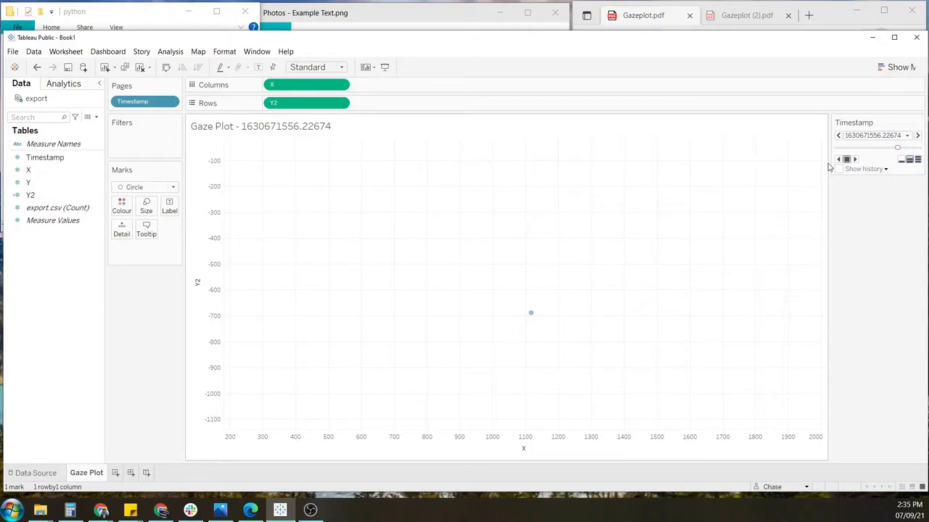
Turn on Show history for all marks, displaying both marks and trails
click(838, 168)
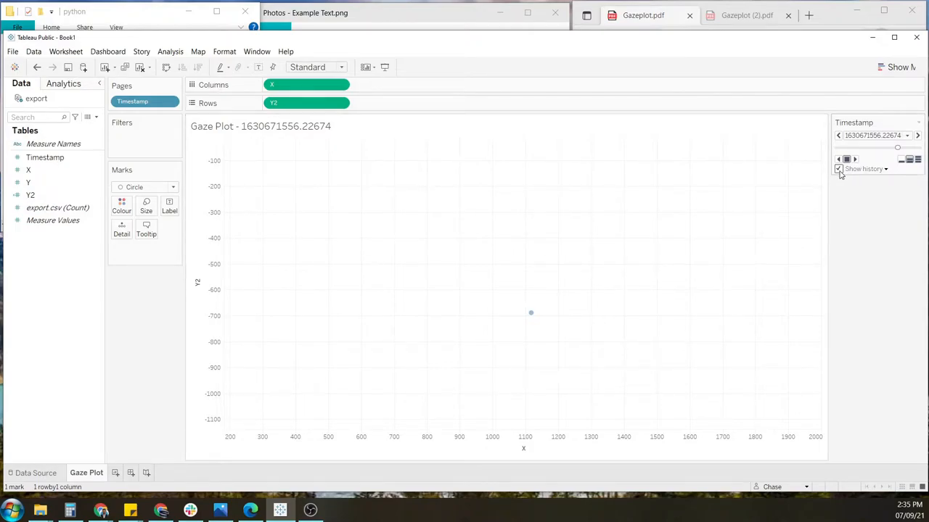
click(885, 169)
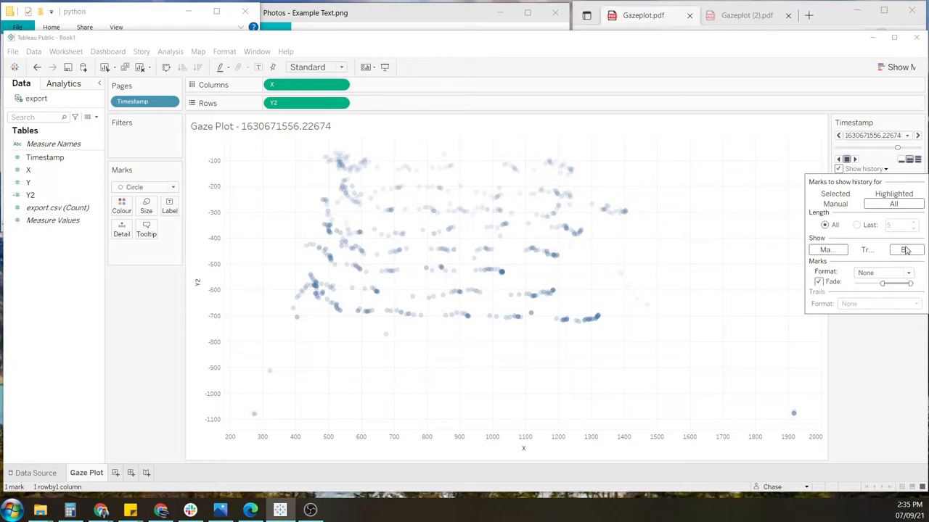
click(866, 250)
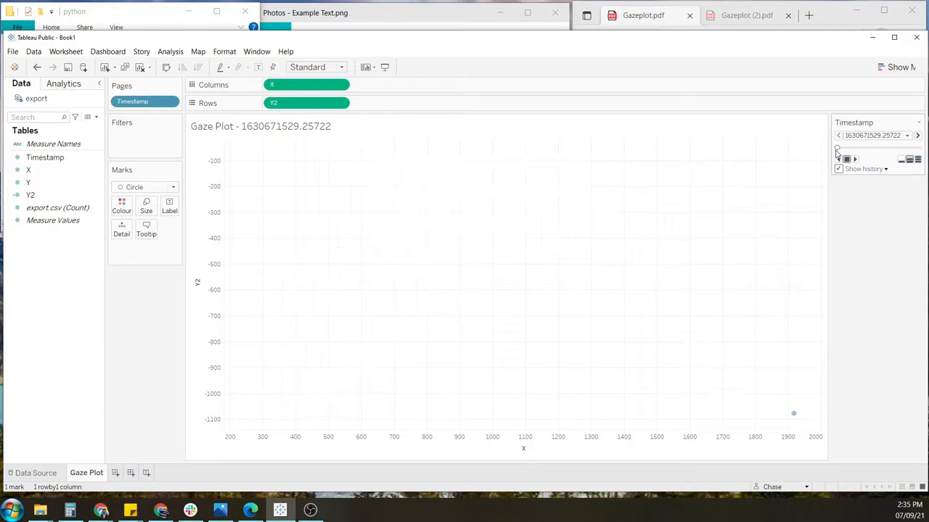
Play the Timestamp pages and step forward to page 1630671552.12715 as trails build
click(855, 158)
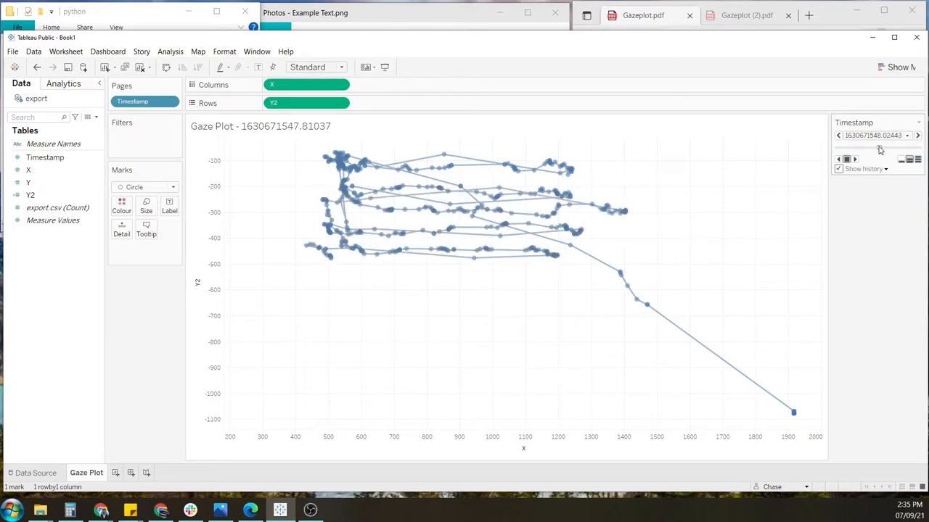
click(917, 135)
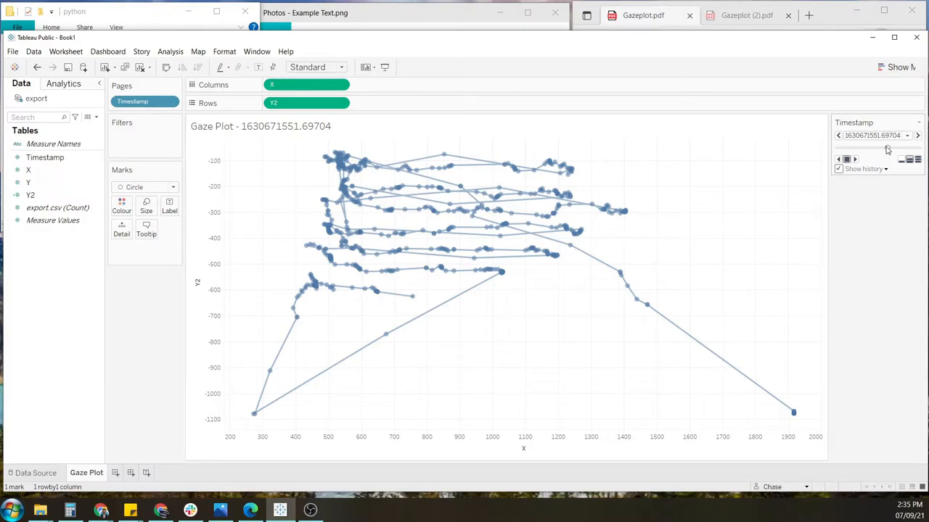
click(917, 136)
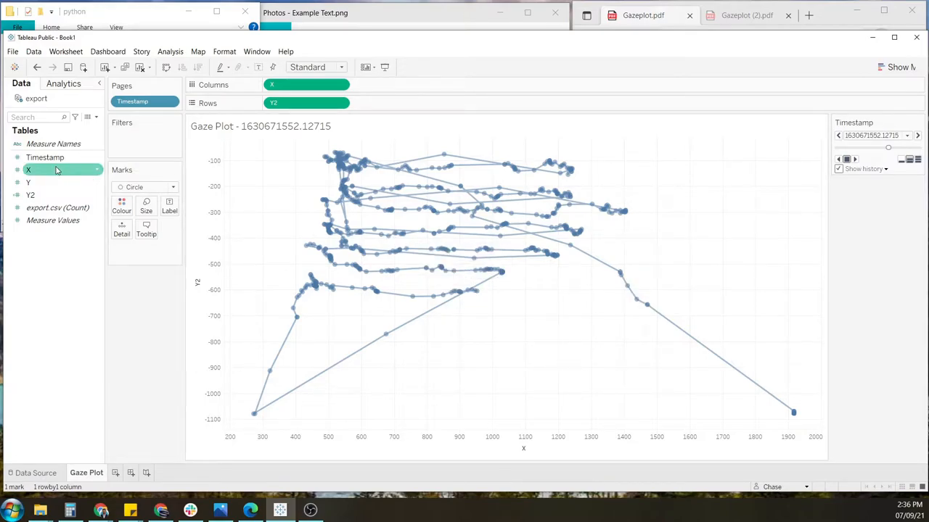
Try a Timestamp filter on all values, nudge the range start, then cancel it
drag(45, 156, 137, 137)
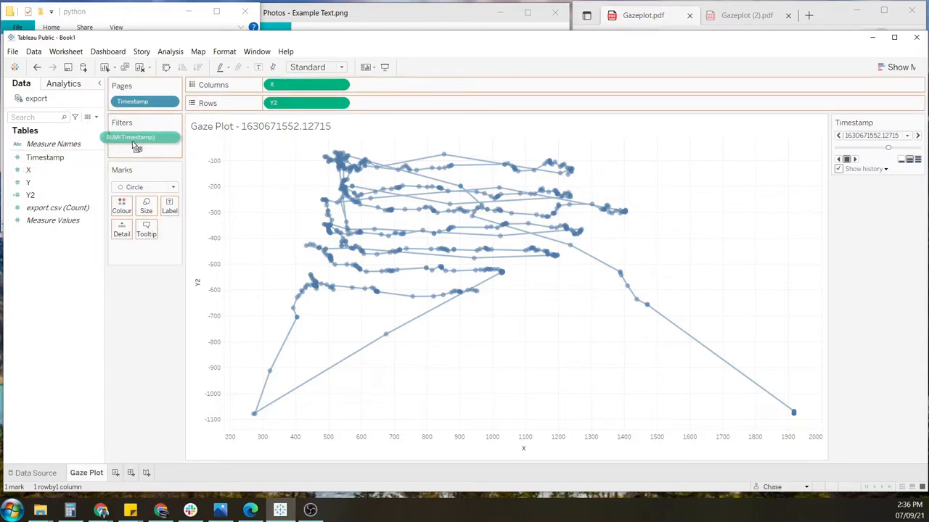
click(130, 137)
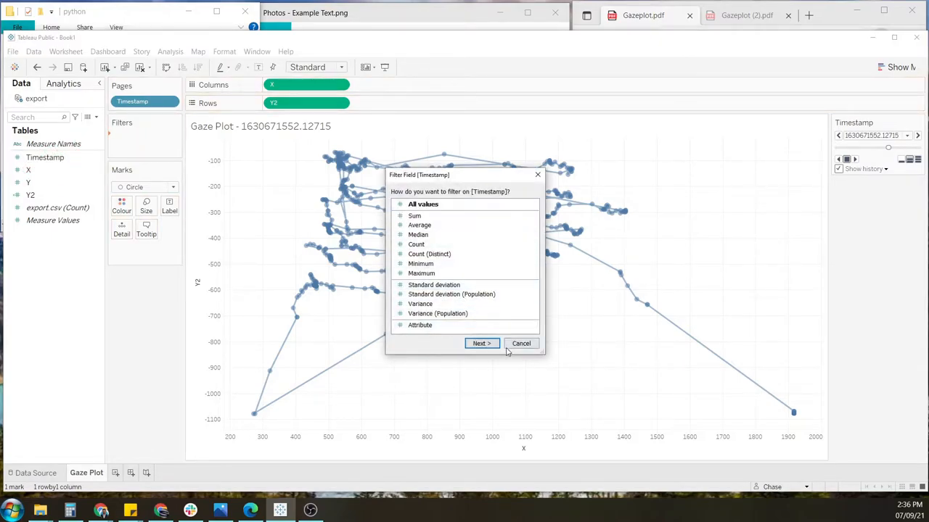
click(481, 344)
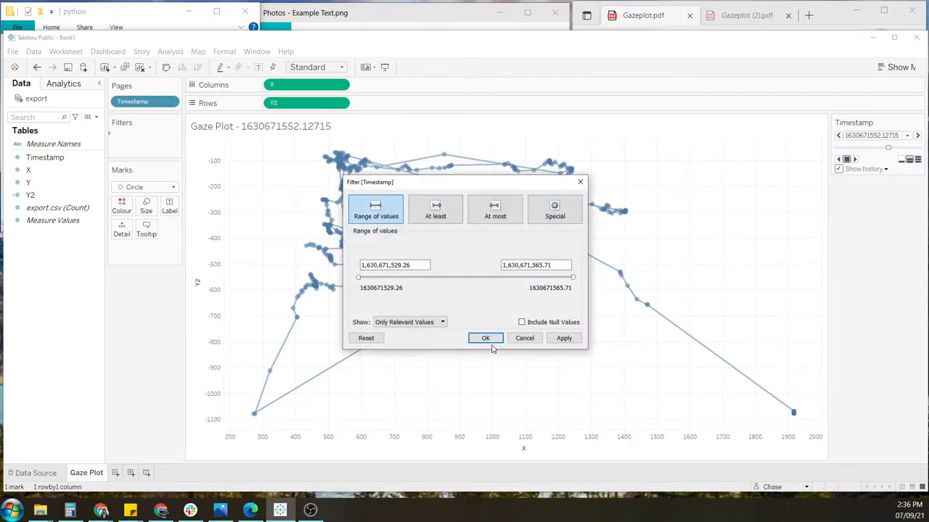
mouse_move(496, 284)
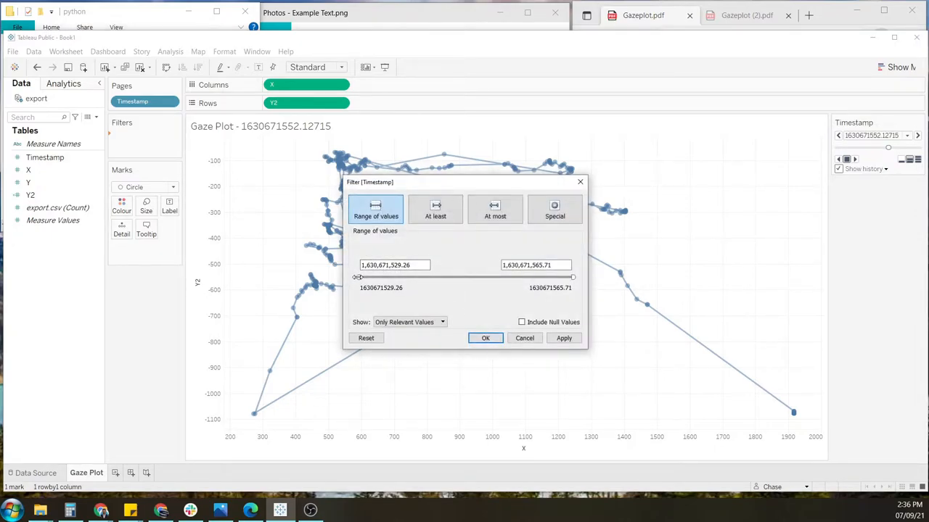
drag(359, 277, 370, 277)
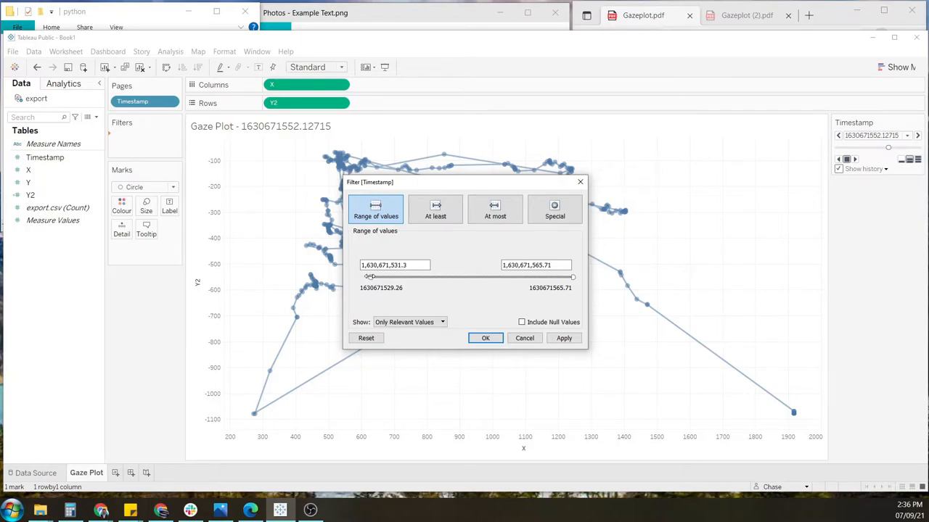
drag(370, 277, 372, 277)
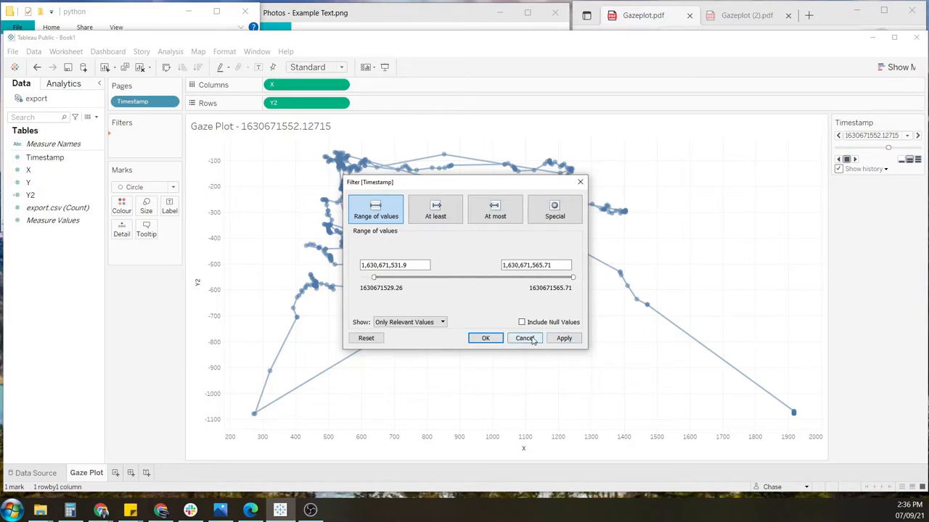
click(525, 338)
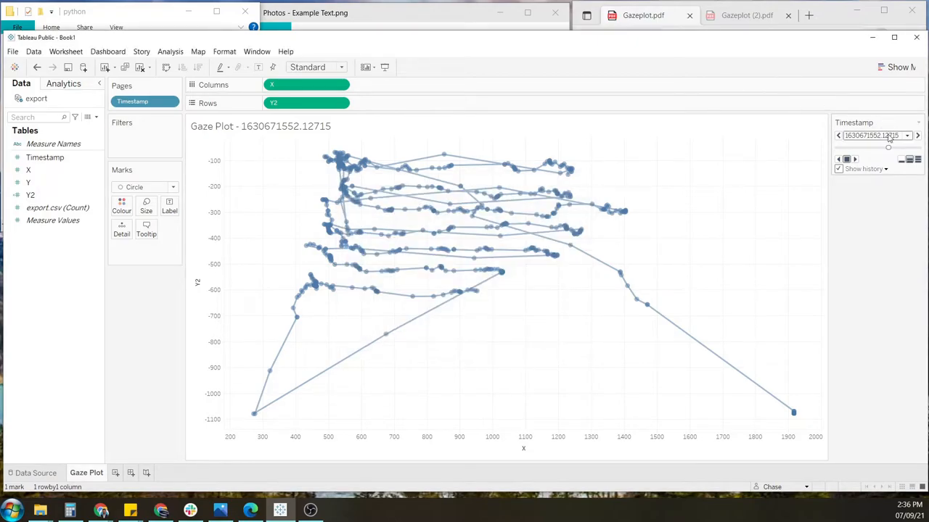
Rewind the Timestamp pages to the early page 1630671531.17947
drag(888, 147, 862, 147)
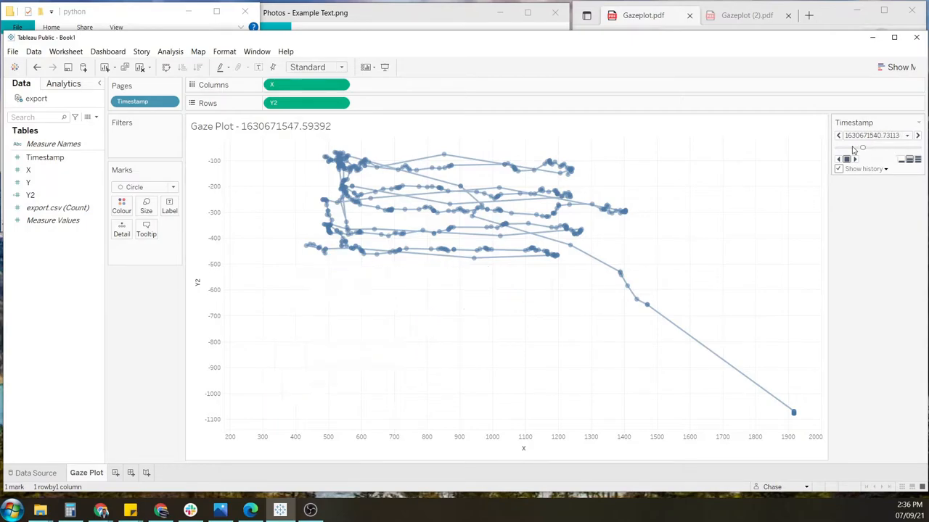
click(838, 135)
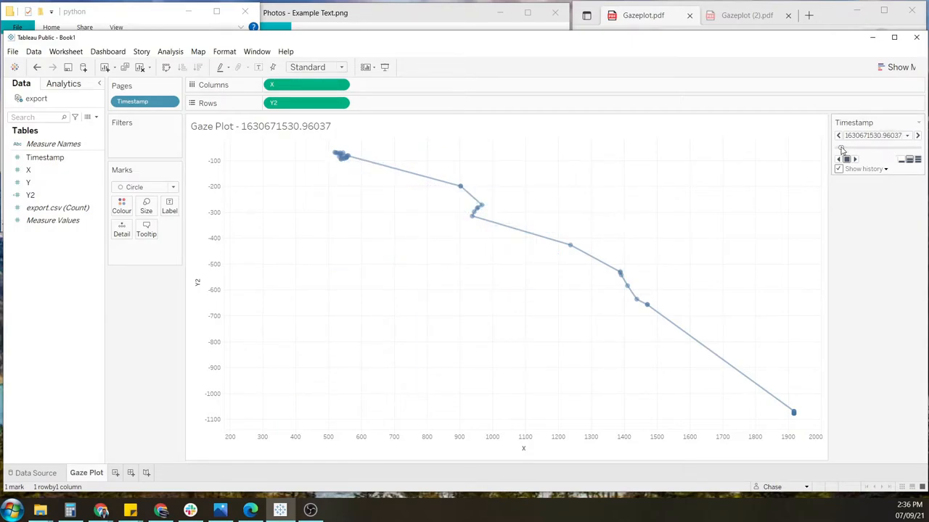
click(917, 135)
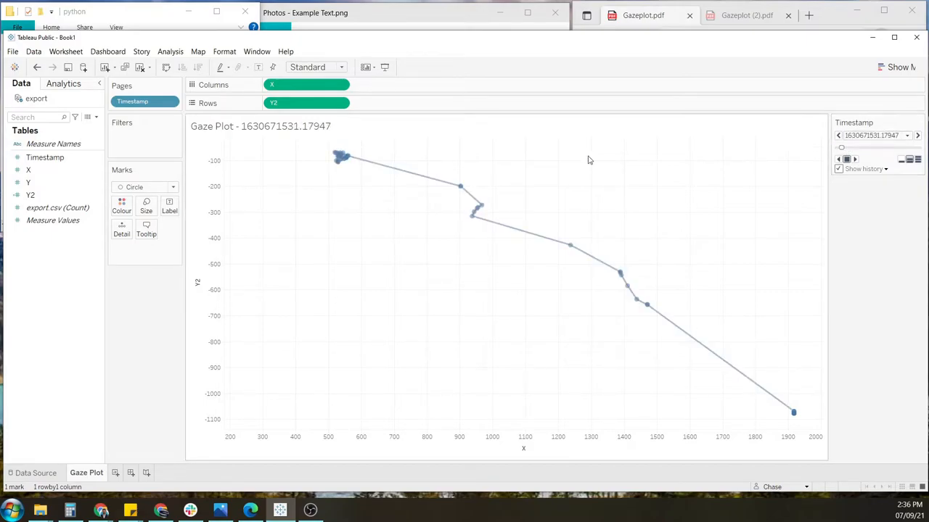
Add a Timestamp range filter on all values starting at 1,630,671,531.18 and confirm it
click(45, 158)
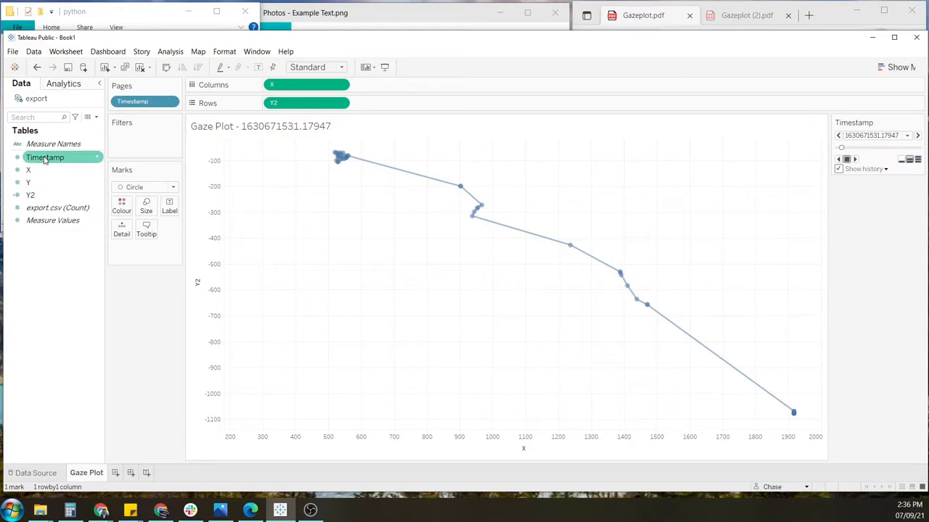
click(45, 157)
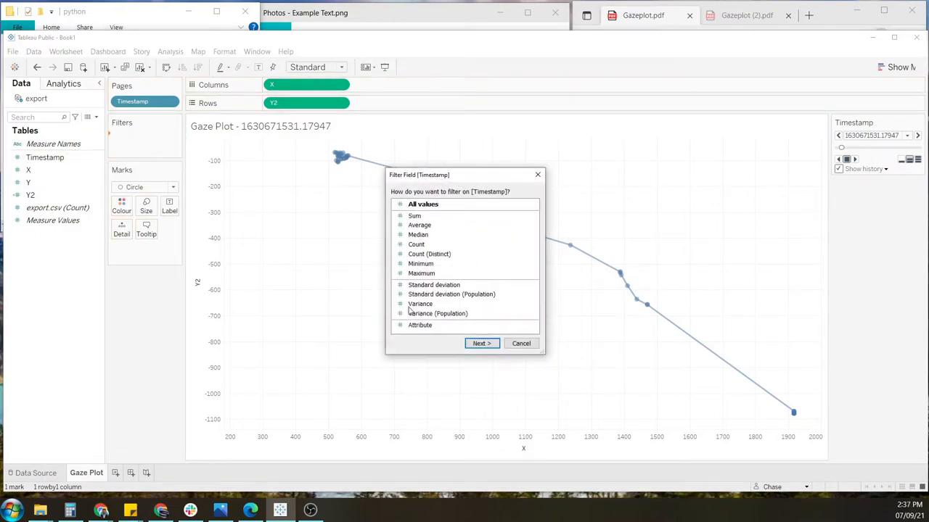
click(521, 343)
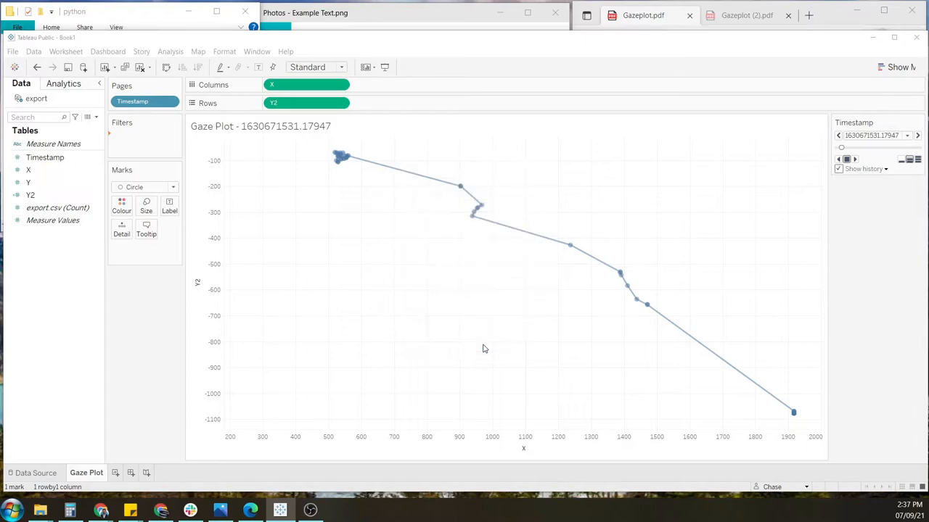
click(860, 136)
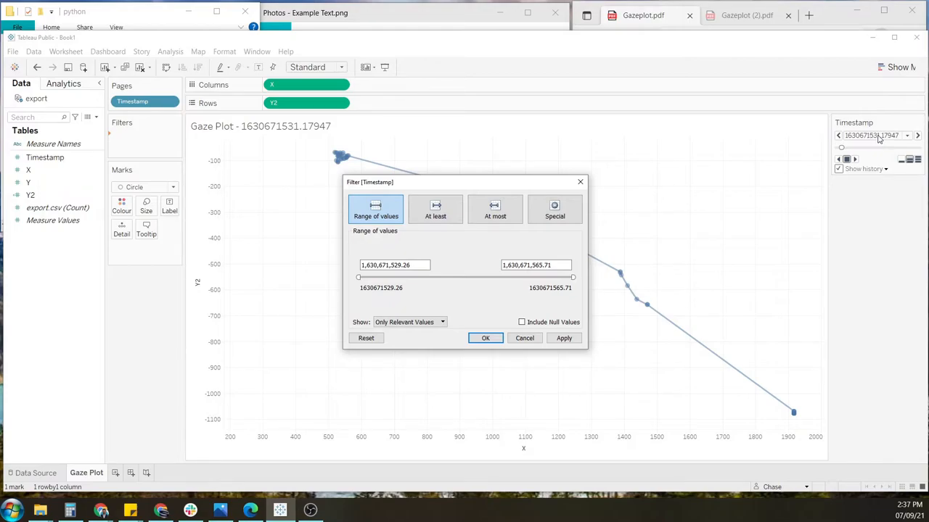
mouse_move(730, 138)
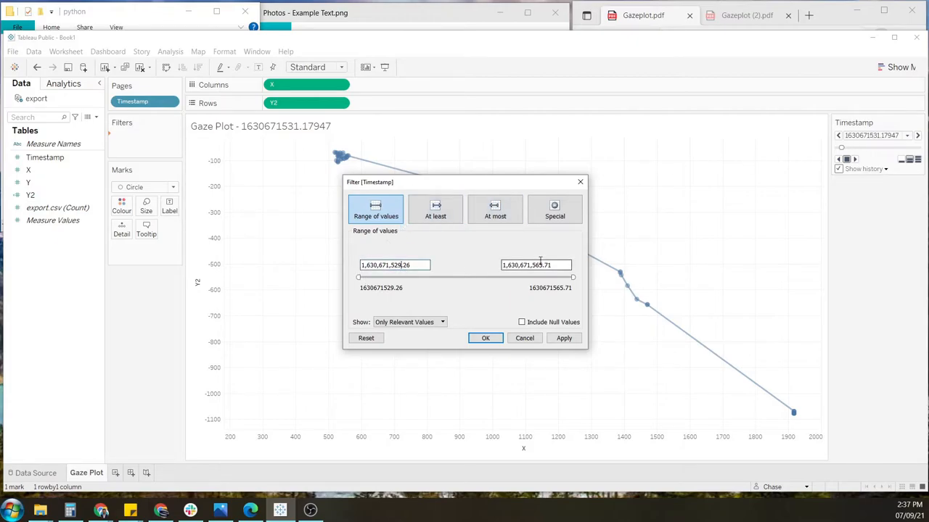
text(1,630,671,5.26)
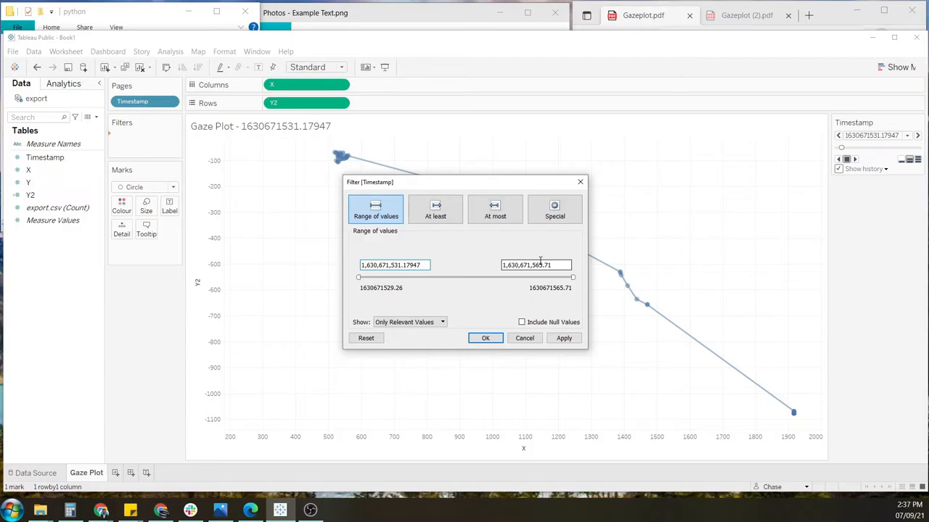
click(564, 338)
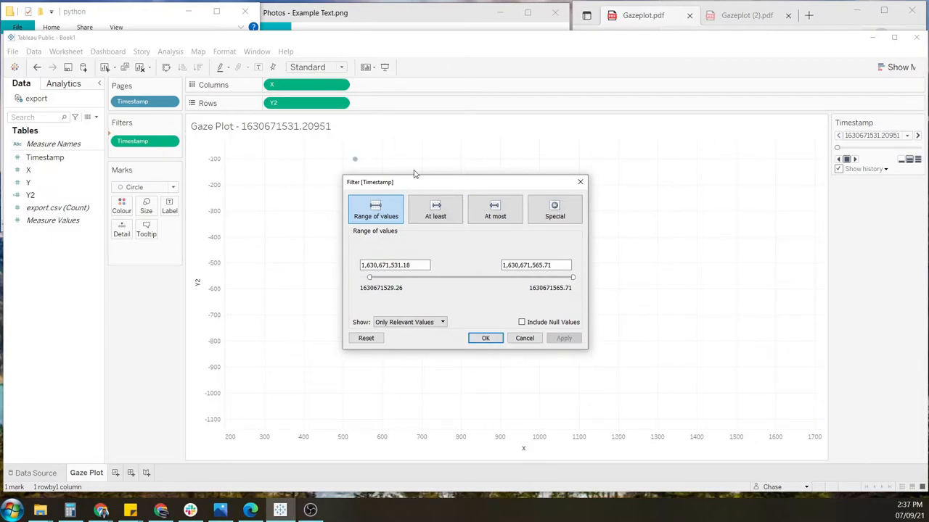
mouse_move(470, 272)
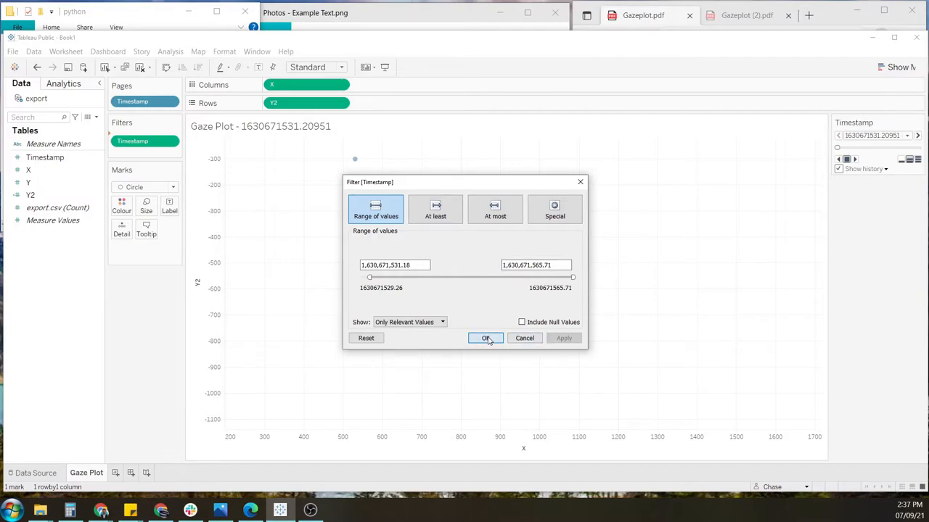
click(486, 338)
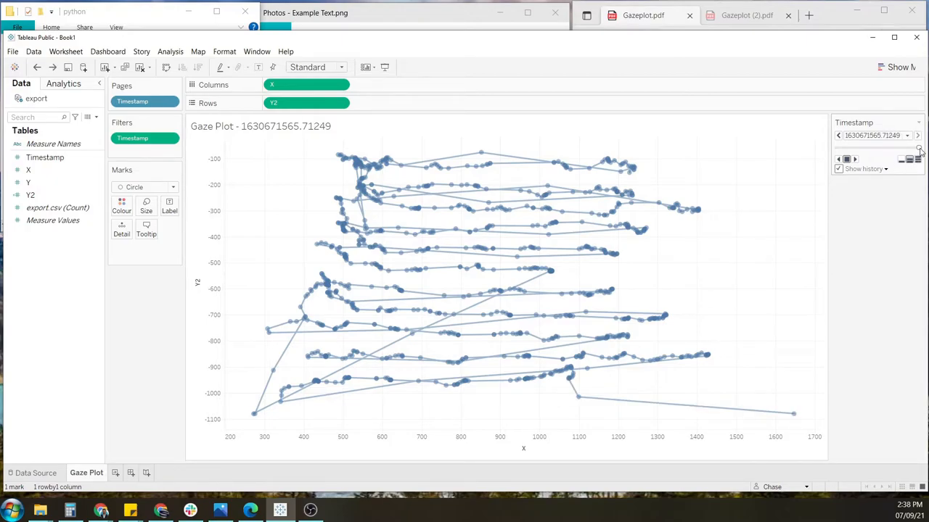
click(838, 136)
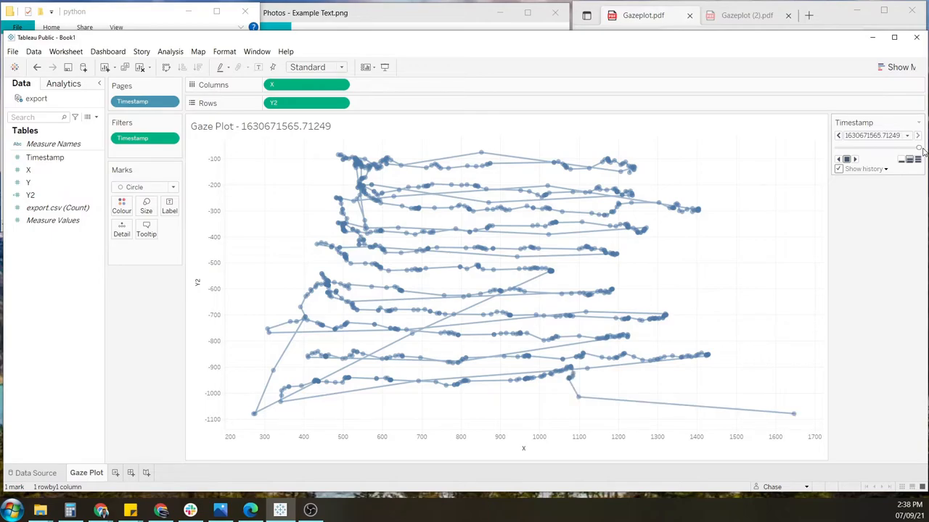
mouse_move(923, 152)
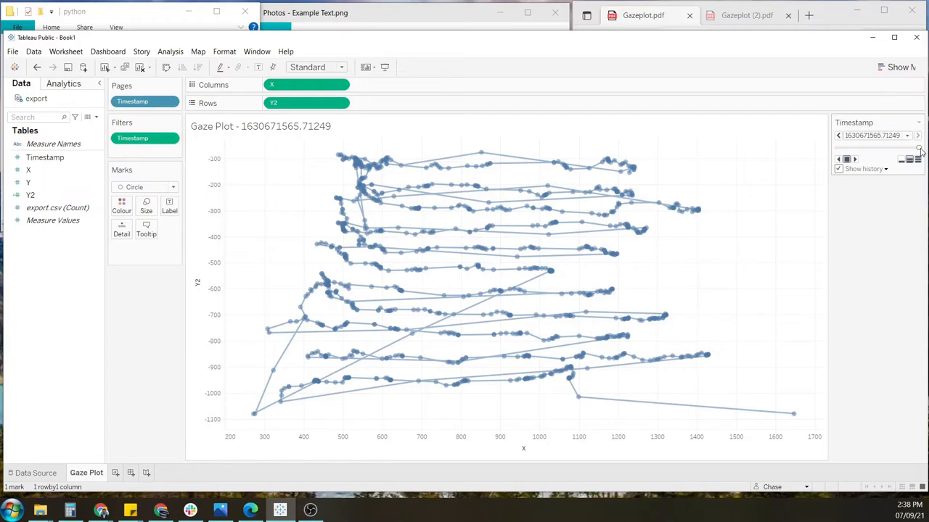
click(838, 136)
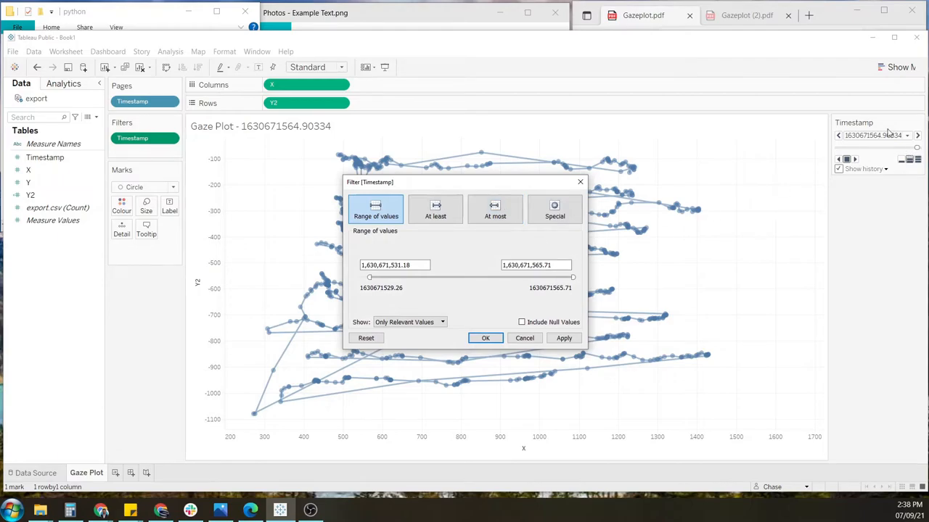
Change the Timestamp filter's upper bound to 1,630,671,564.9 and confirm
click(536, 265)
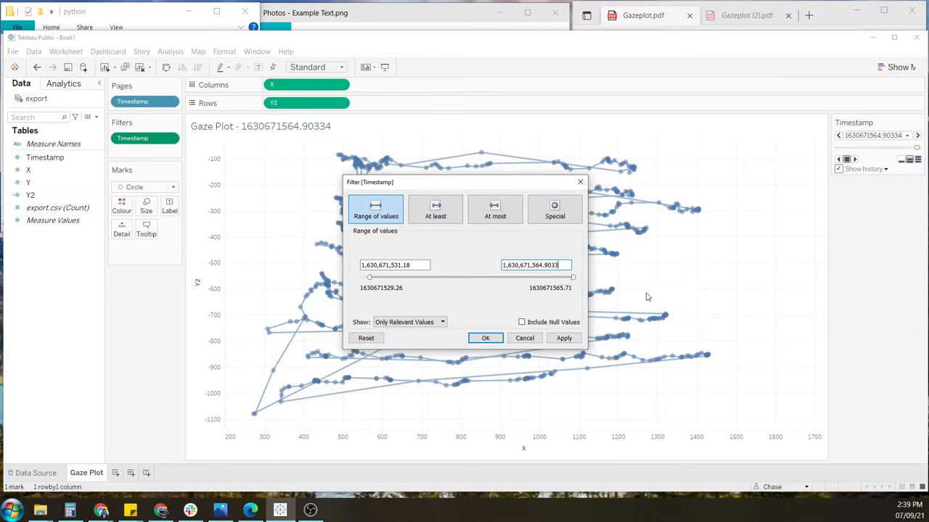
click(564, 337)
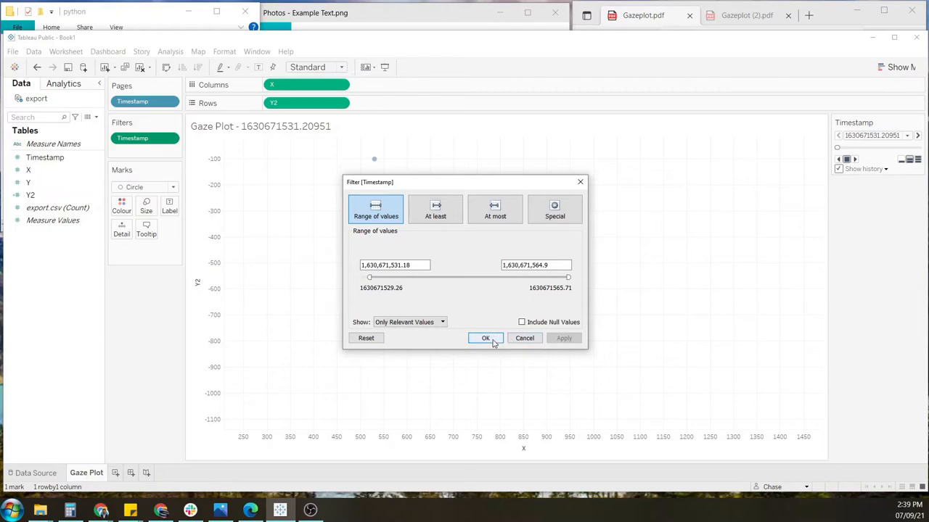
click(485, 338)
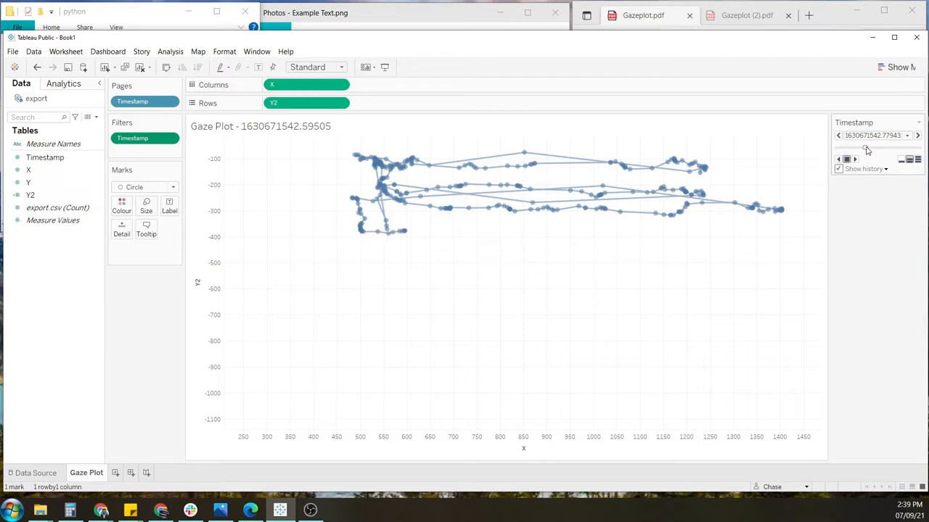
Scrub the Timestamp pages back to 1630671551.72346 to inspect the long jump
click(901, 148)
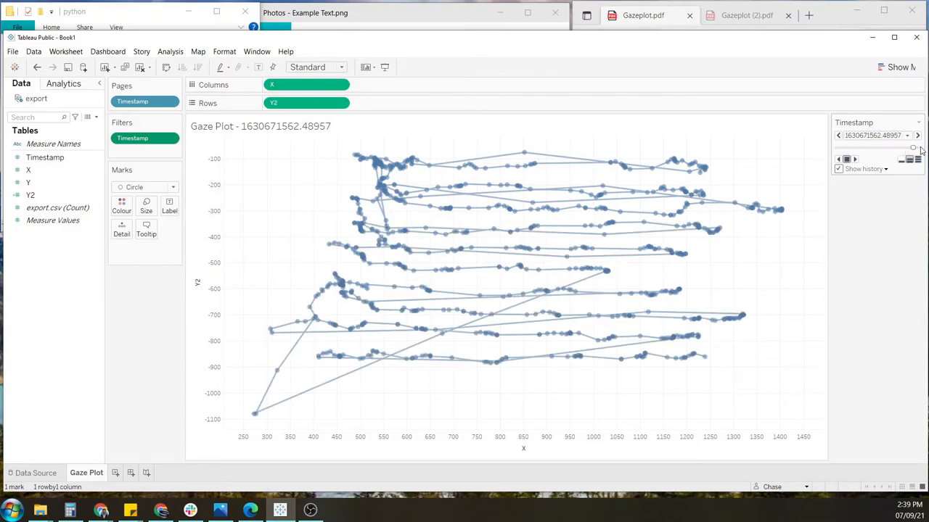
click(917, 136)
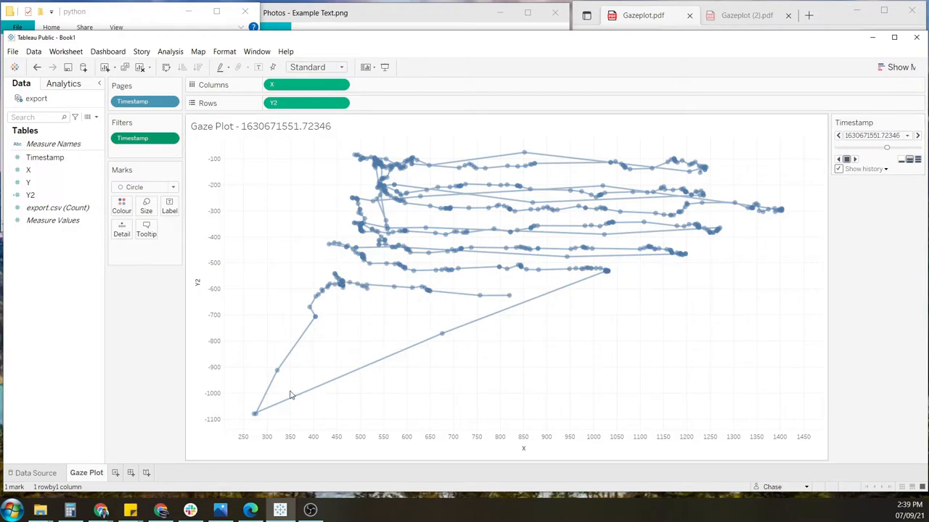
mouse_move(476, 255)
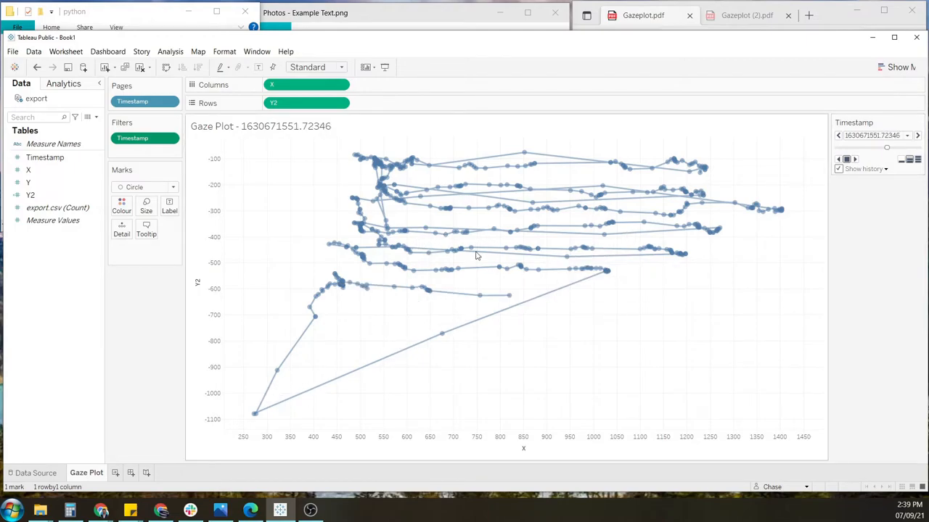
mouse_move(438, 337)
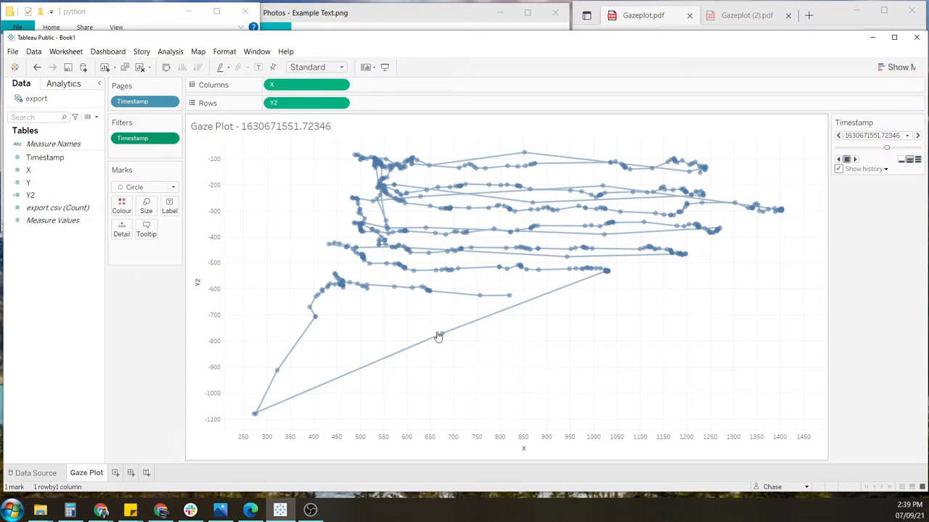
mouse_move(468, 208)
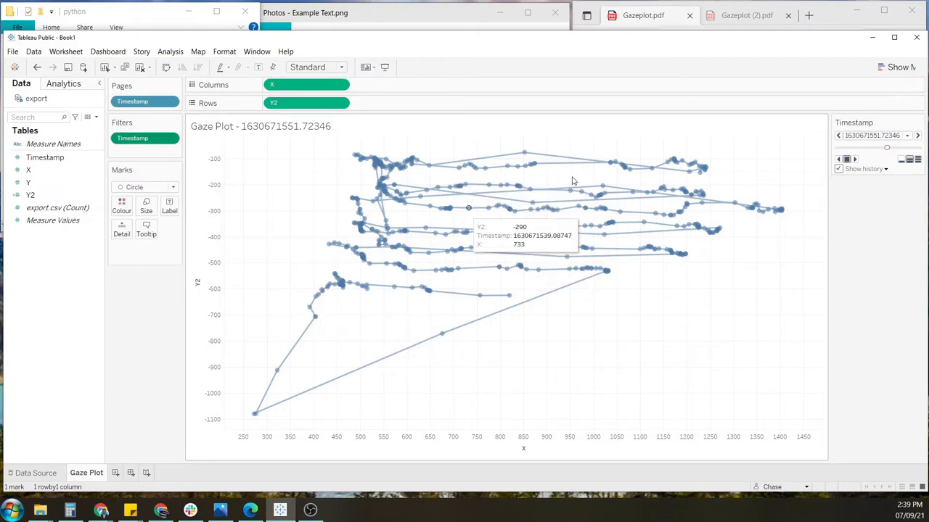
mouse_move(295, 394)
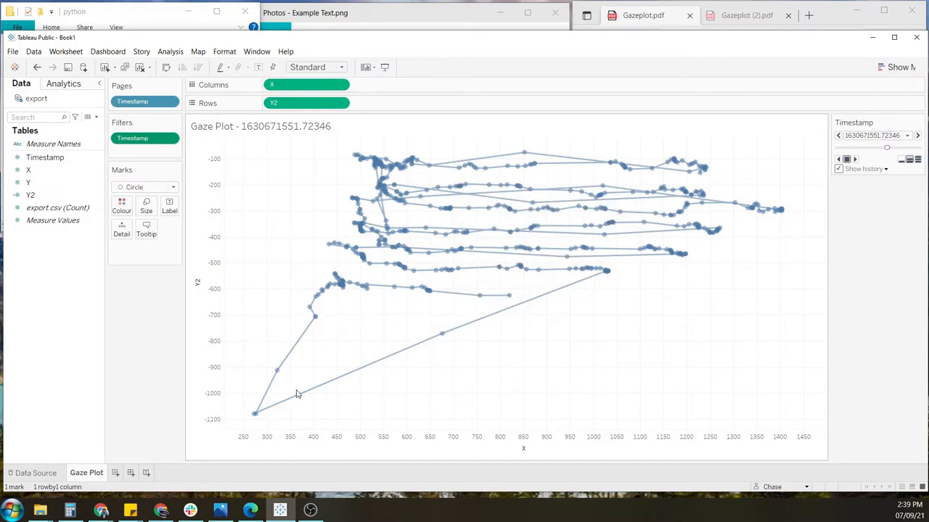
mouse_move(444, 337)
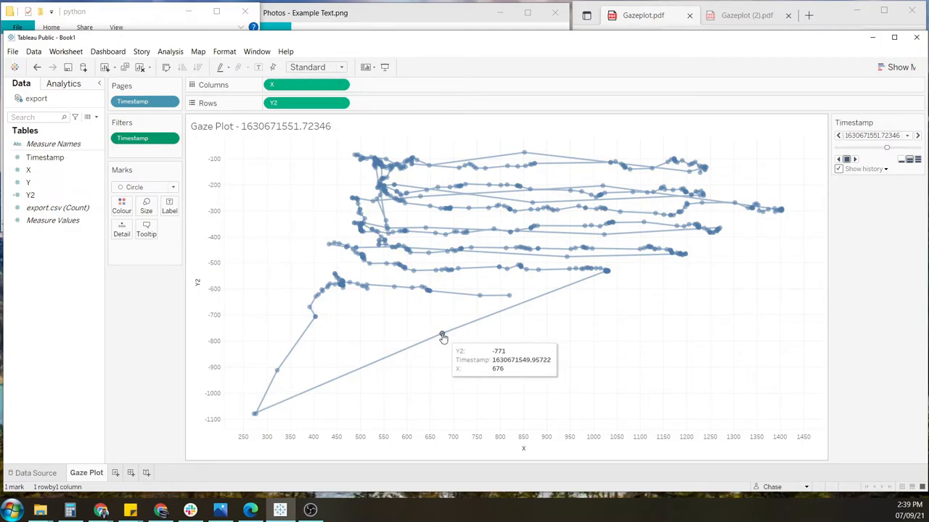
Exclude the stray low gaze points on the long bottom-left jump
click(442, 334)
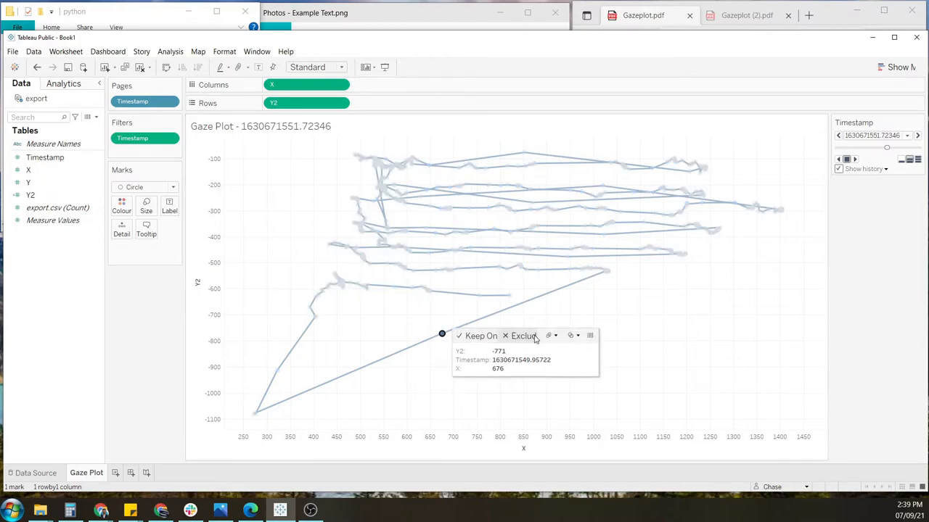
click(523, 336)
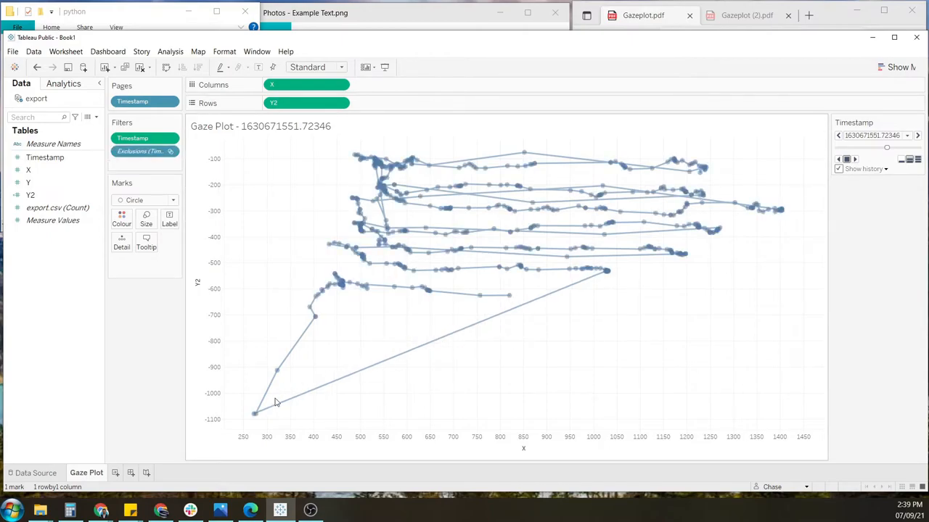
click(255, 413)
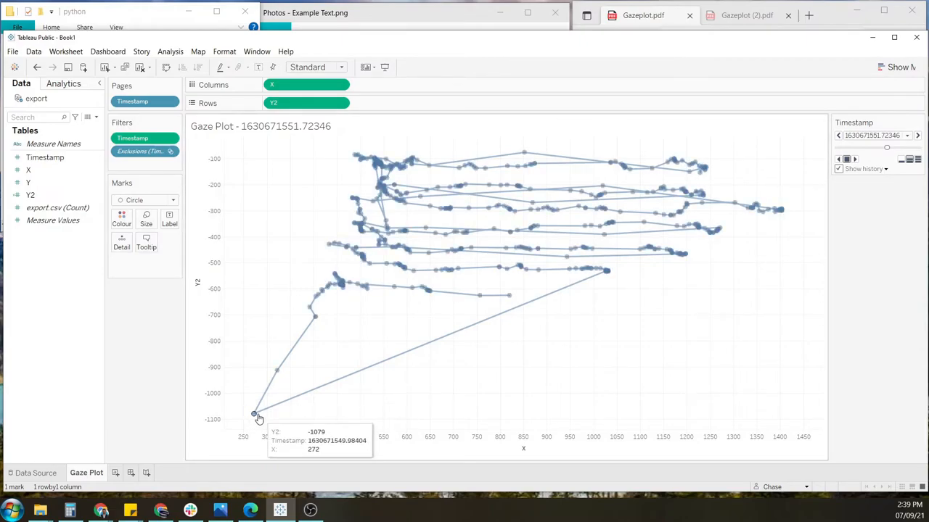
click(254, 414)
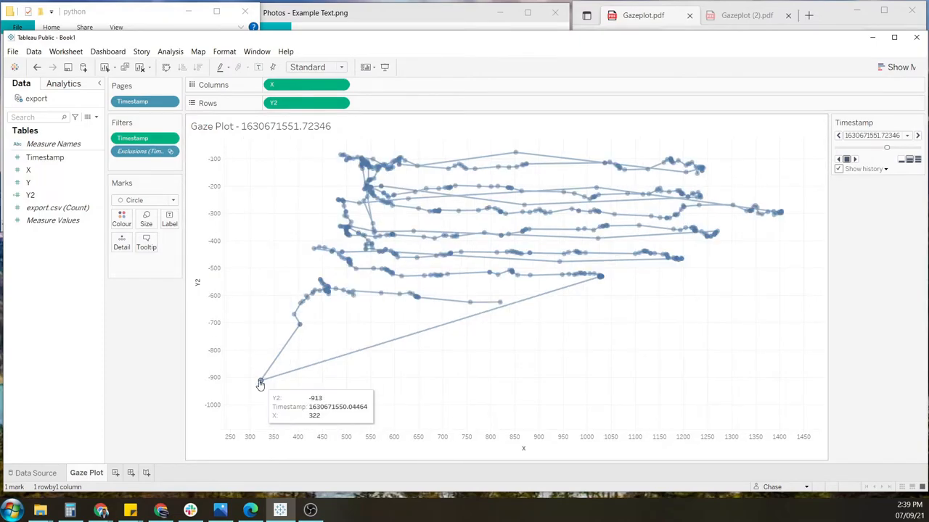
mouse_move(326, 385)
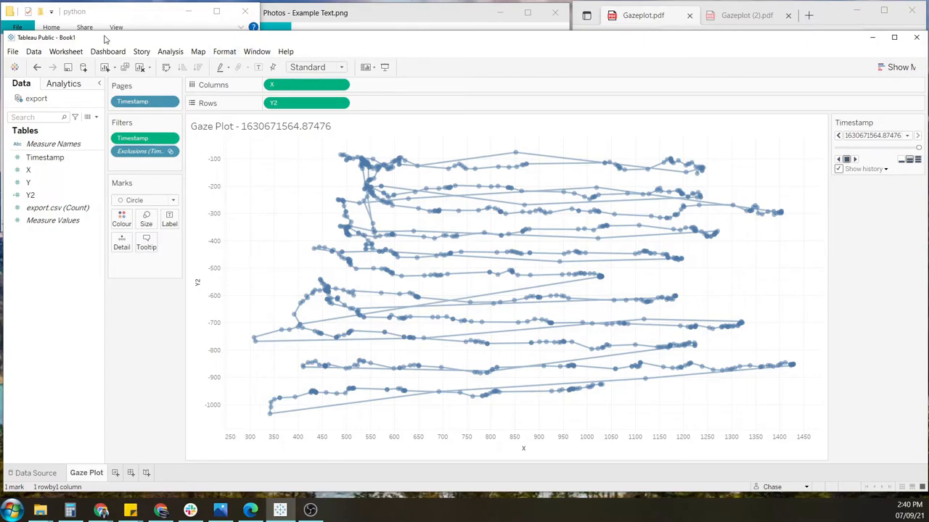
Start a new background image for the export data and browse for the file
click(197, 51)
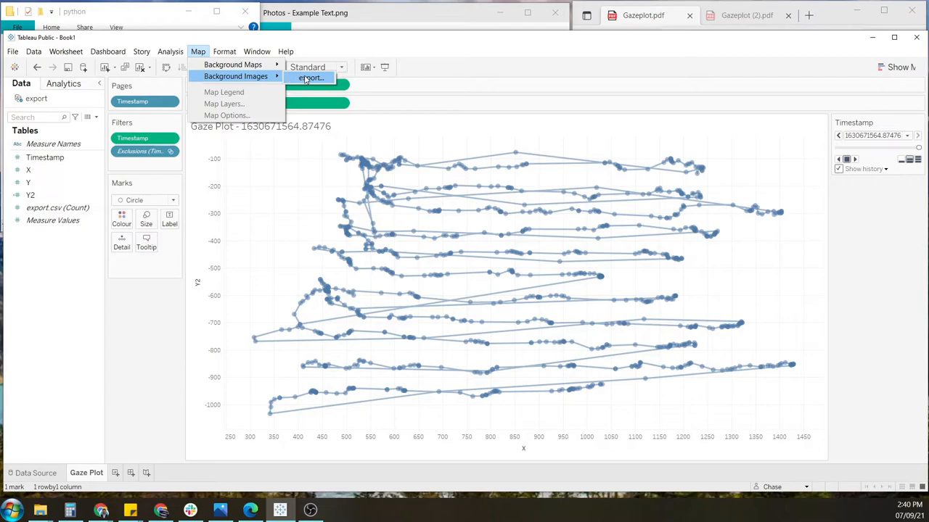
click(311, 77)
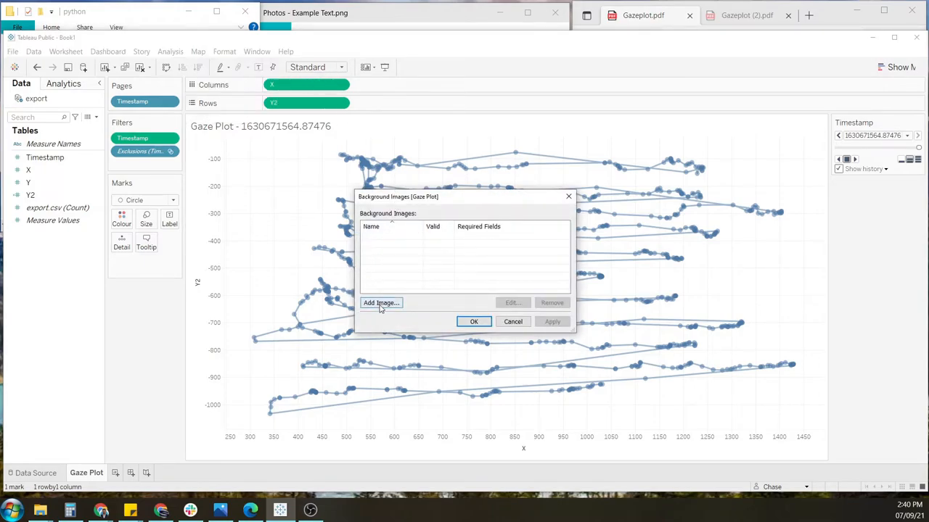
click(380, 302)
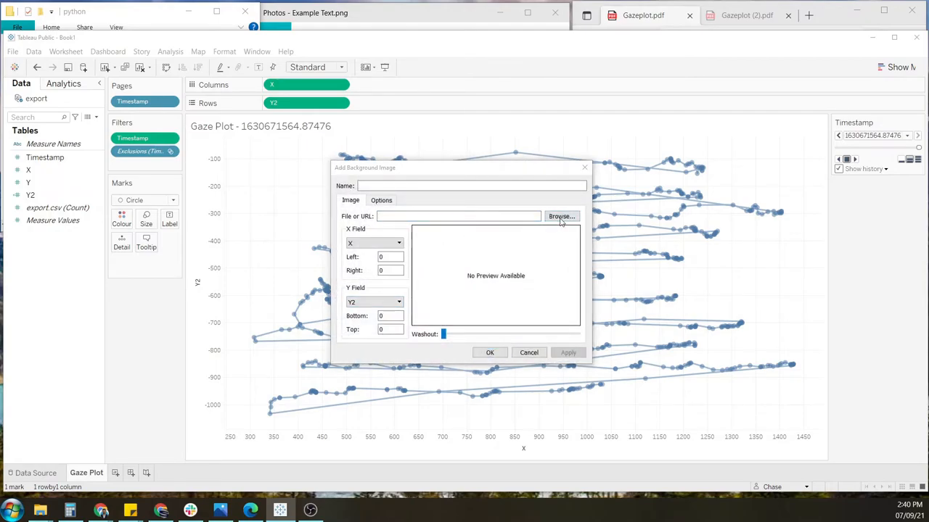
click(561, 216)
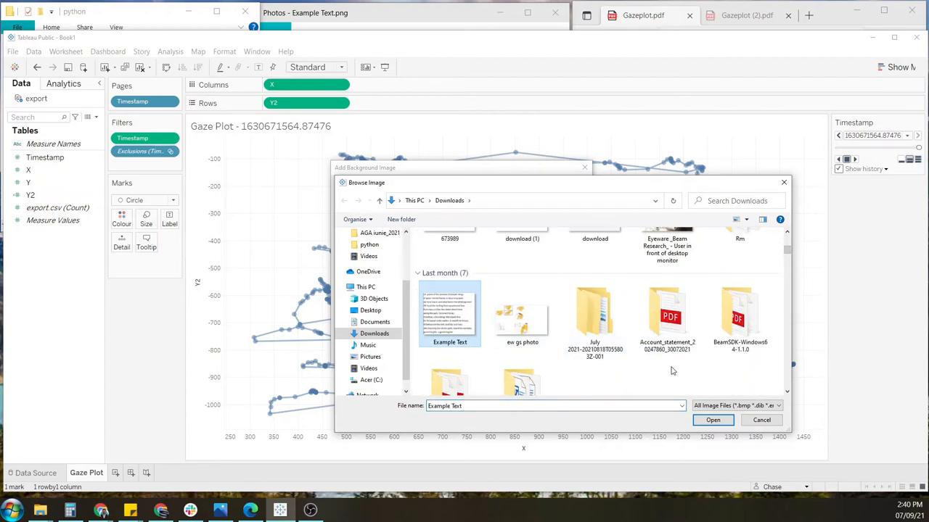
Select Example Text.png from Downloads as the background image file
click(713, 420)
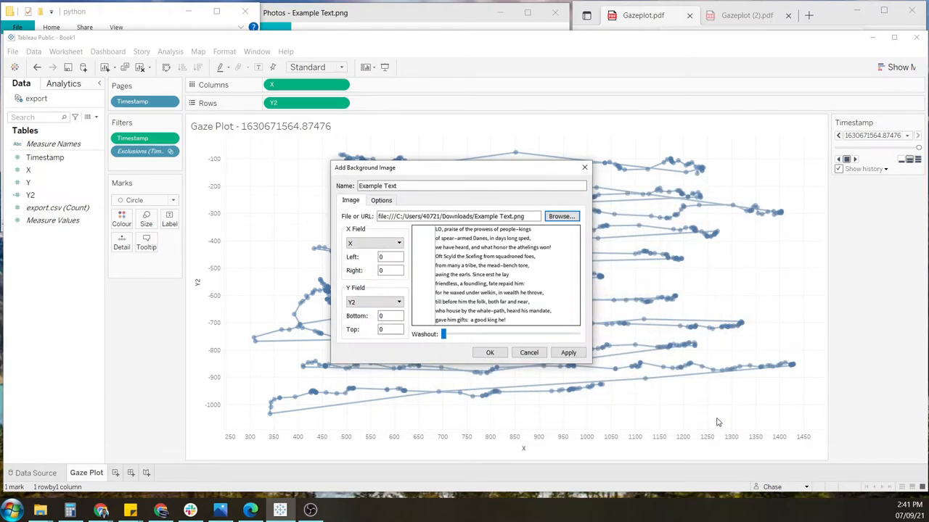
mouse_move(467, 169)
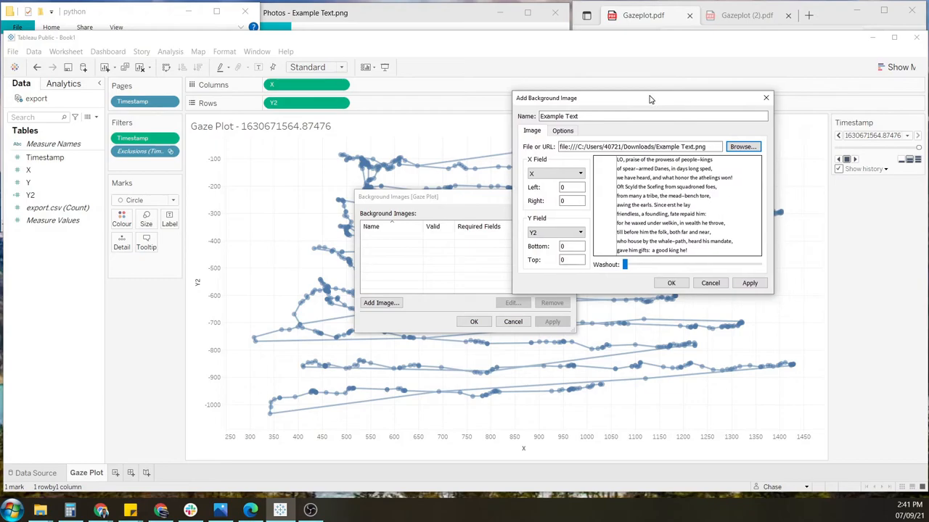
mouse_move(542, 152)
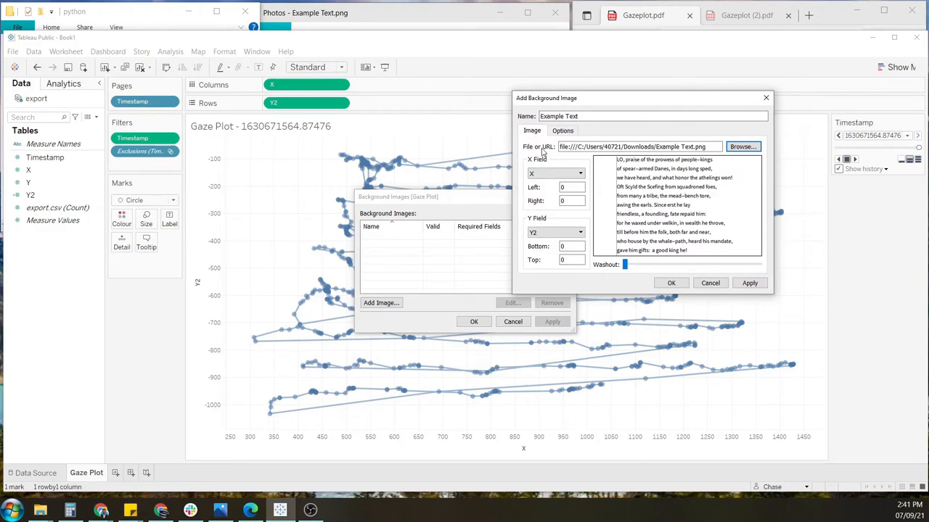
mouse_move(548, 224)
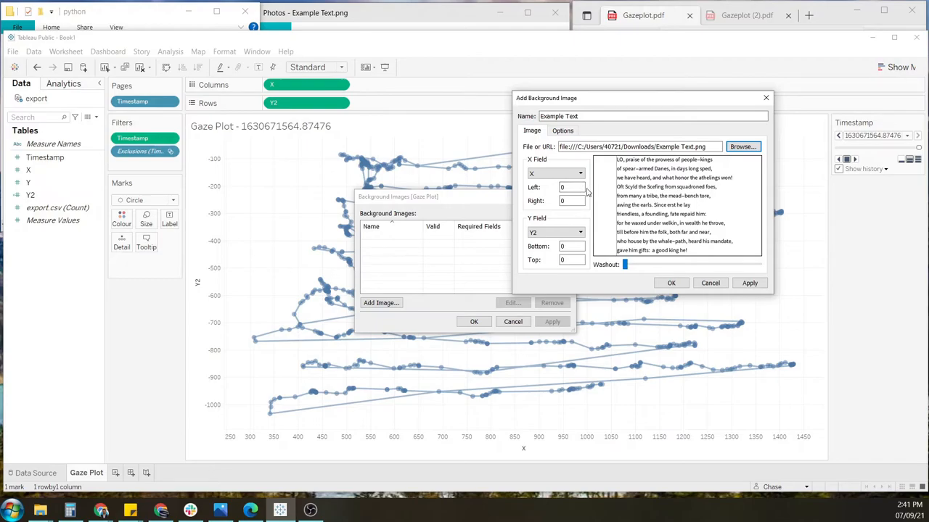
mouse_move(406, 439)
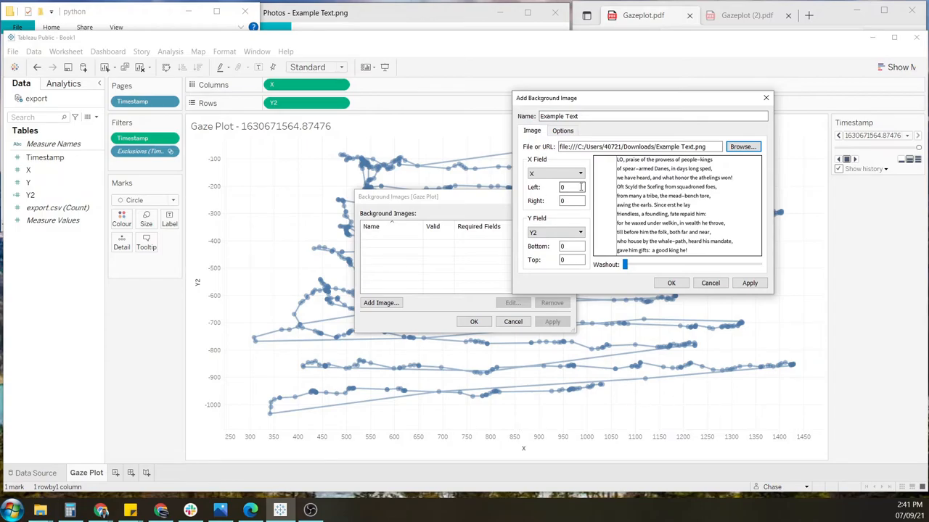
Set the image extents to Left 450, Right 1500, Bottom -975 and Top -100
click(571, 188)
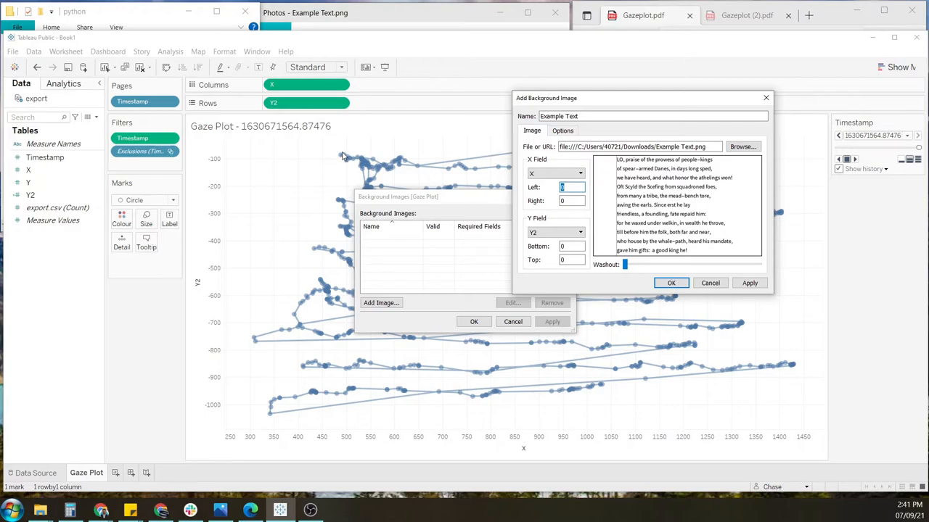
mouse_move(328, 309)
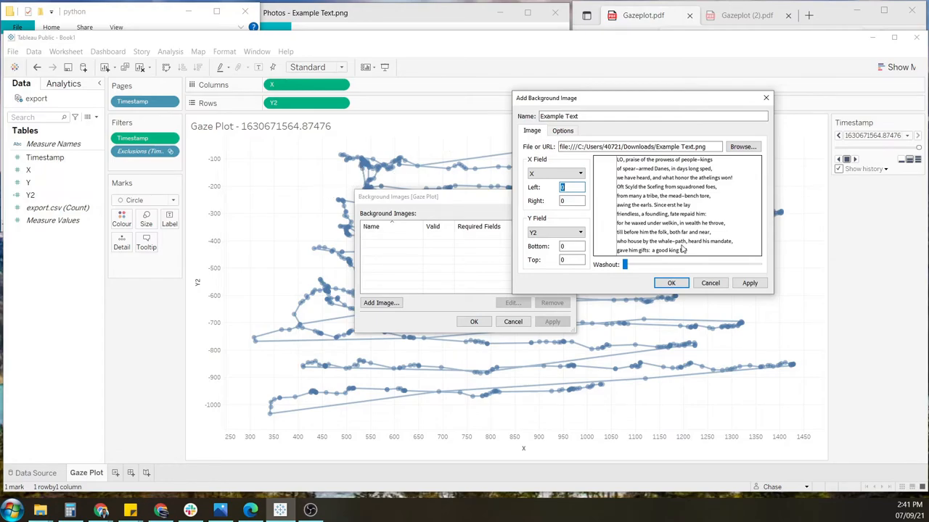
text(450)
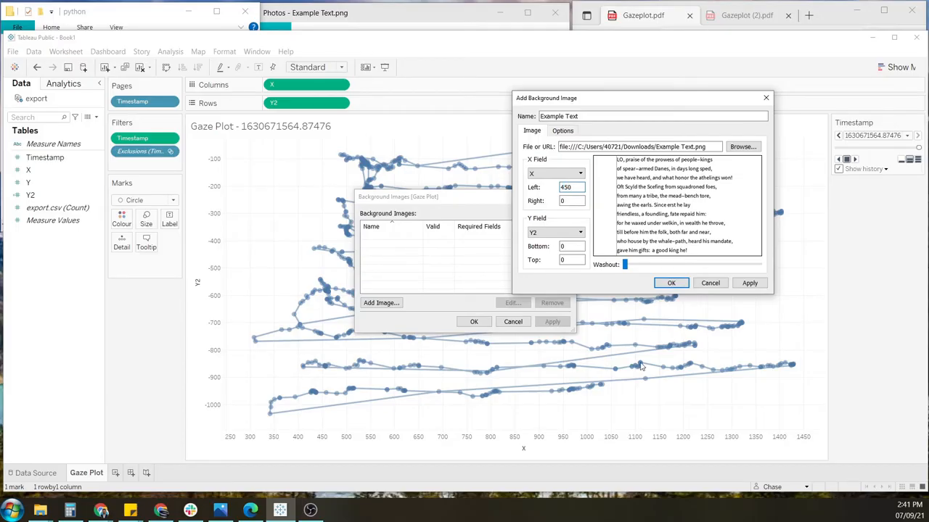
mouse_move(323, 392)
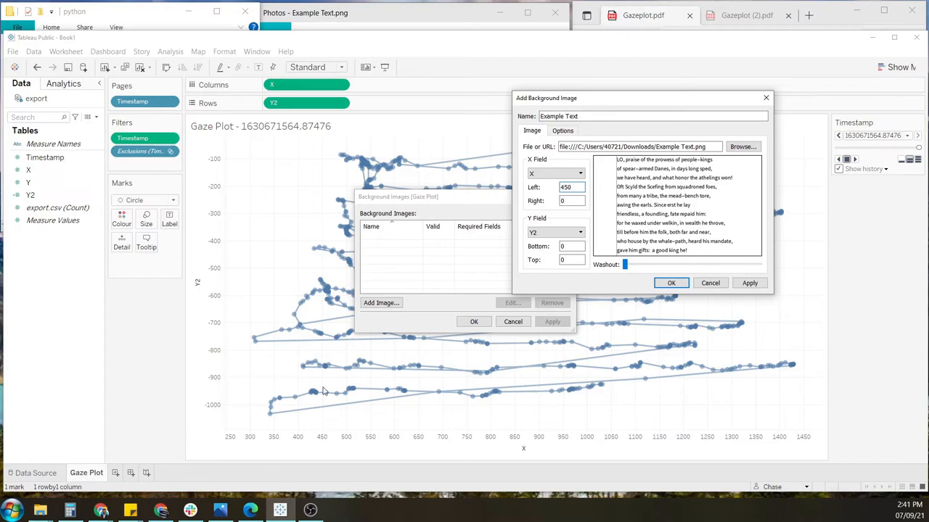
mouse_move(518, 215)
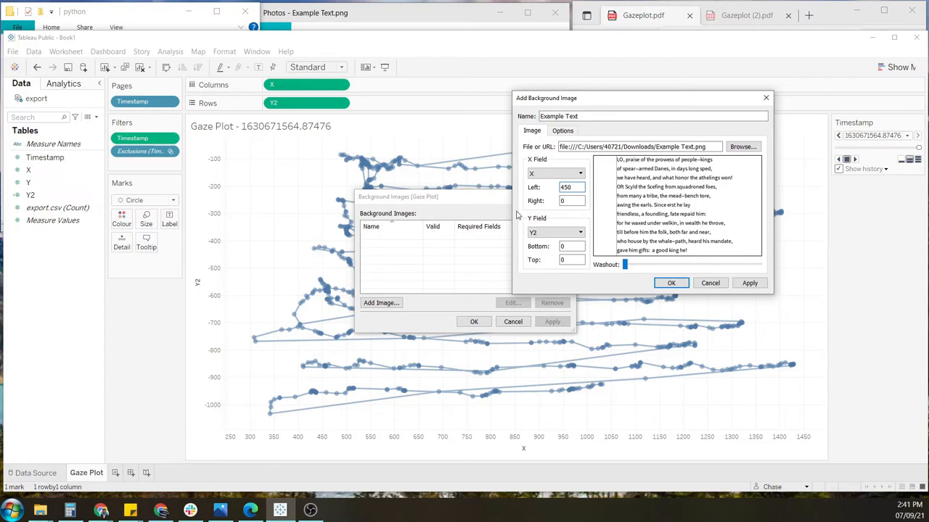
click(572, 201)
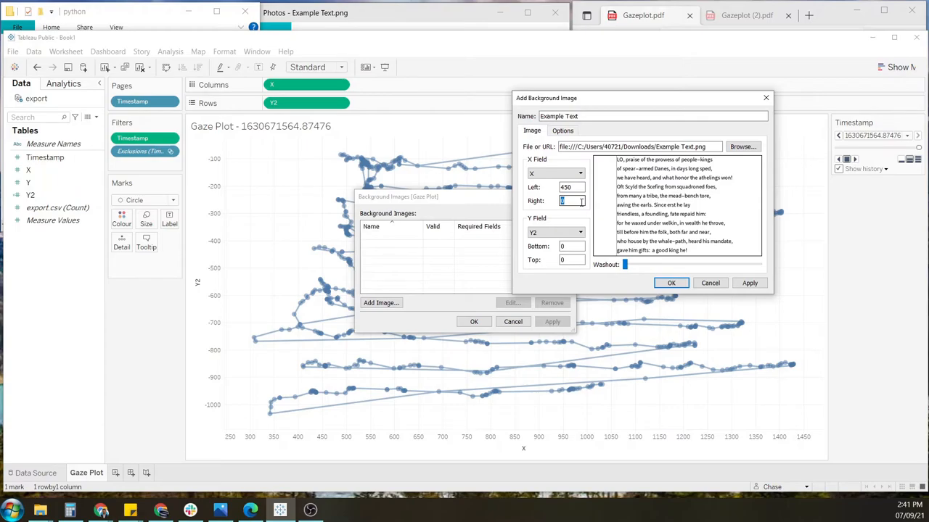
text(1500)
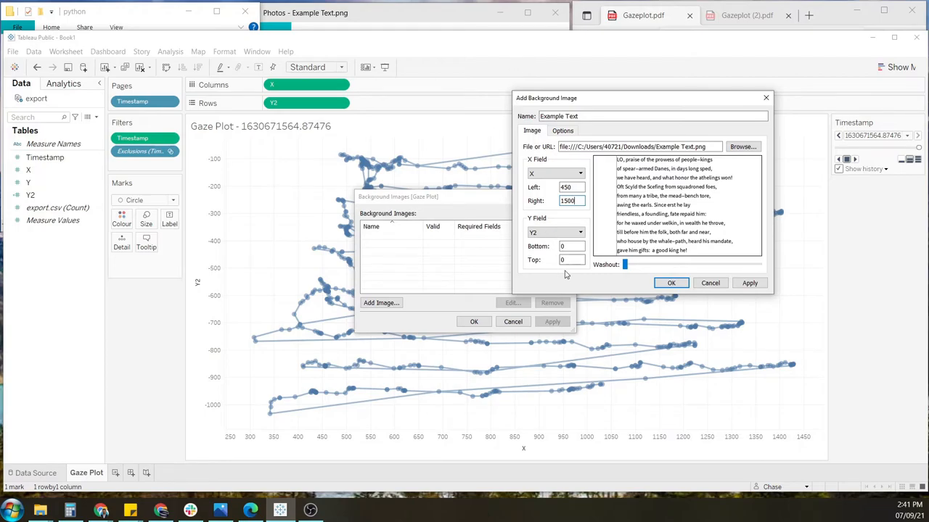
click(571, 246)
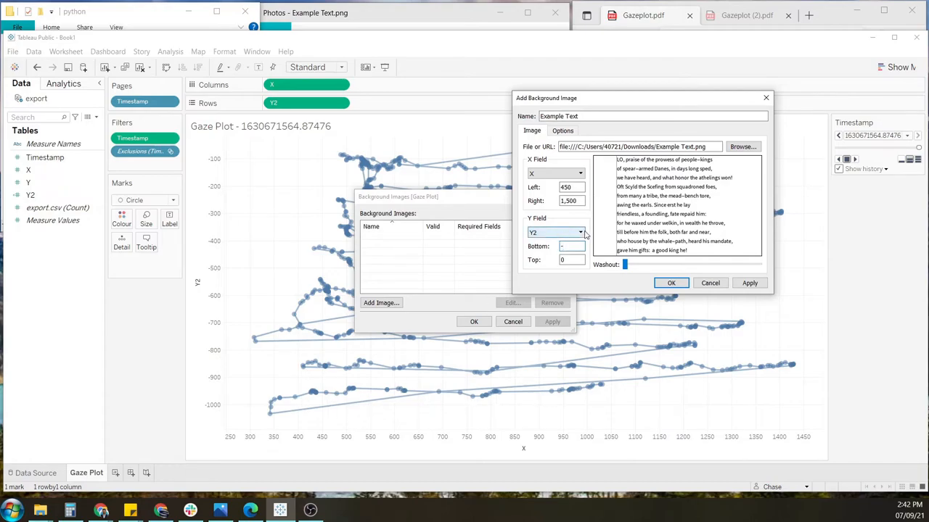
text(-975)
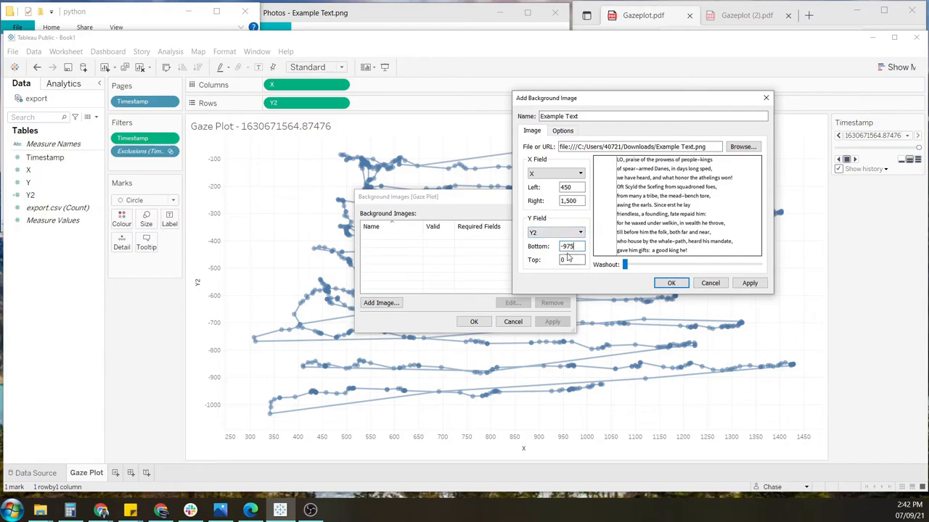
click(571, 260)
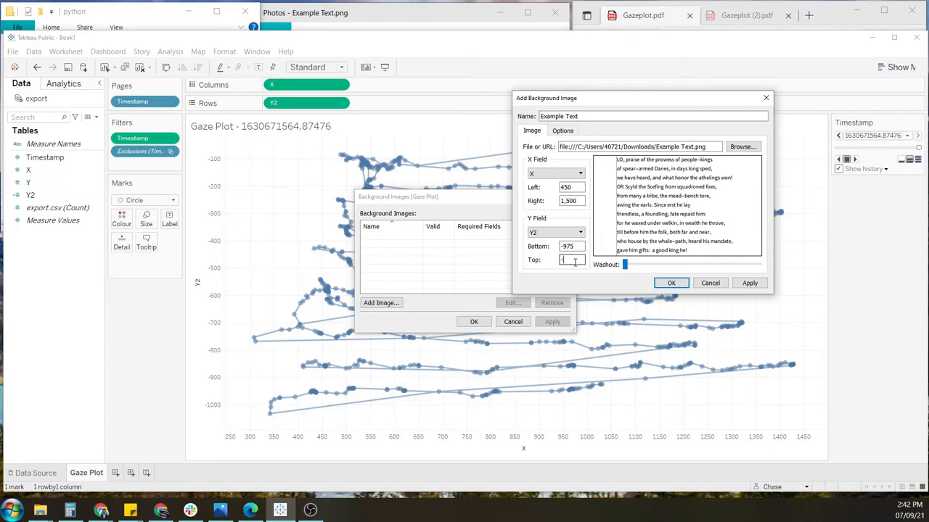
text(-100)
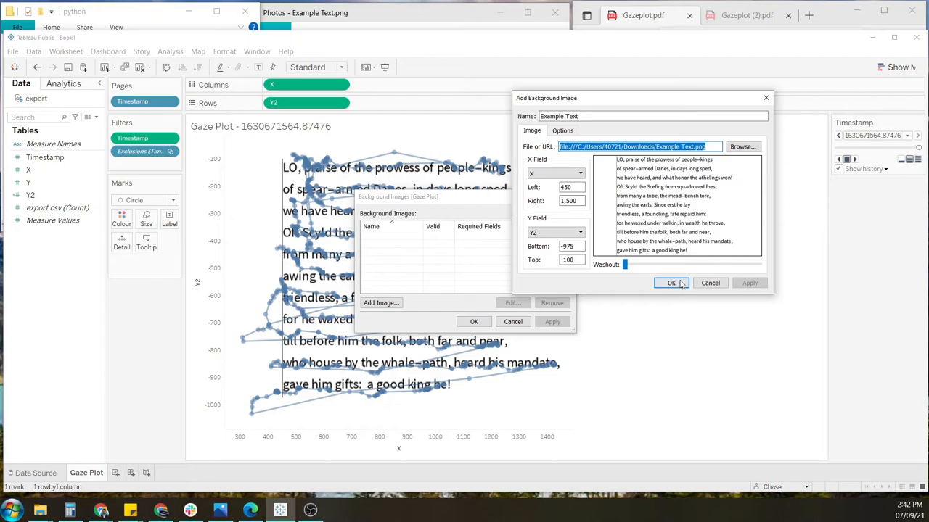
Confirm both background image dialogs and shrink the gaze marks with the Size slider
click(670, 283)
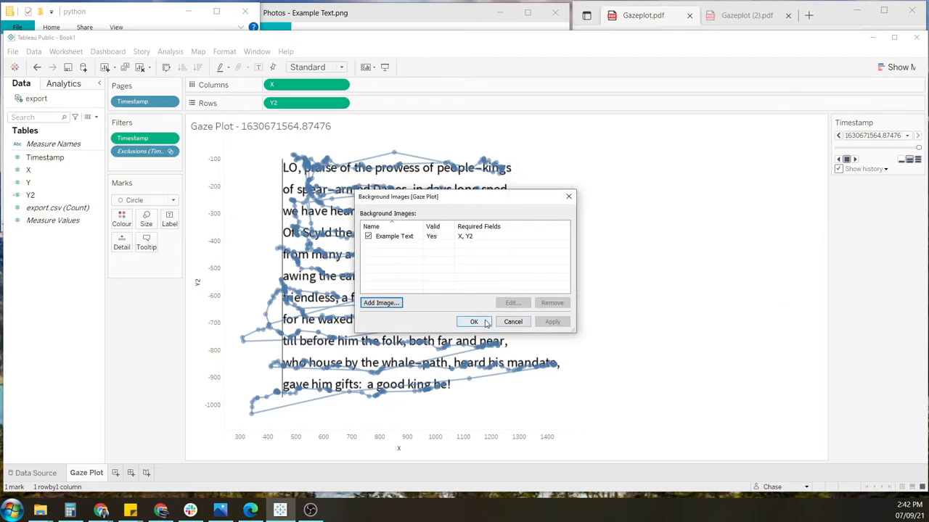
click(473, 322)
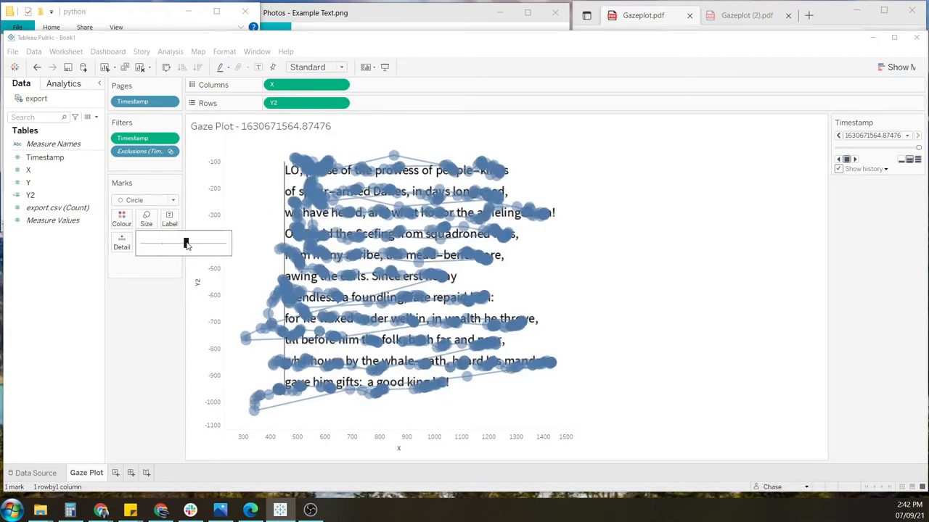
mouse_move(159, 243)
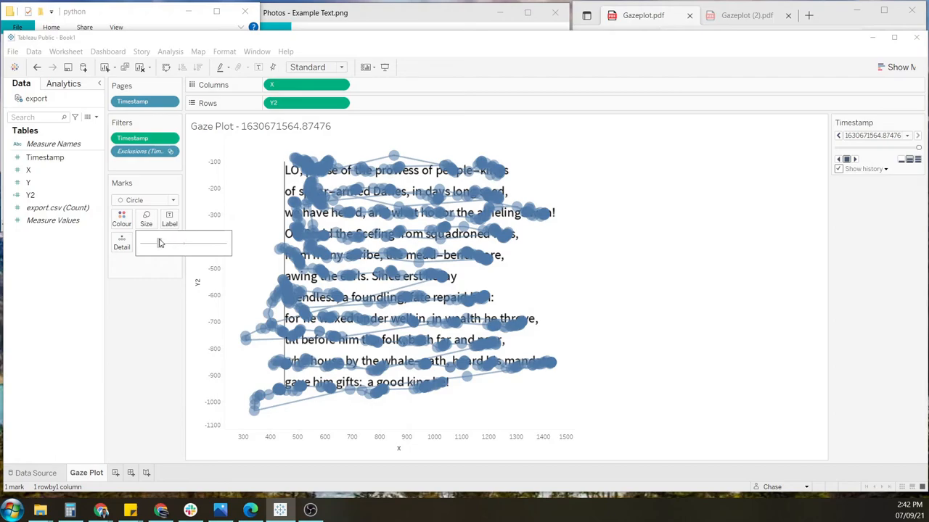
click(122, 216)
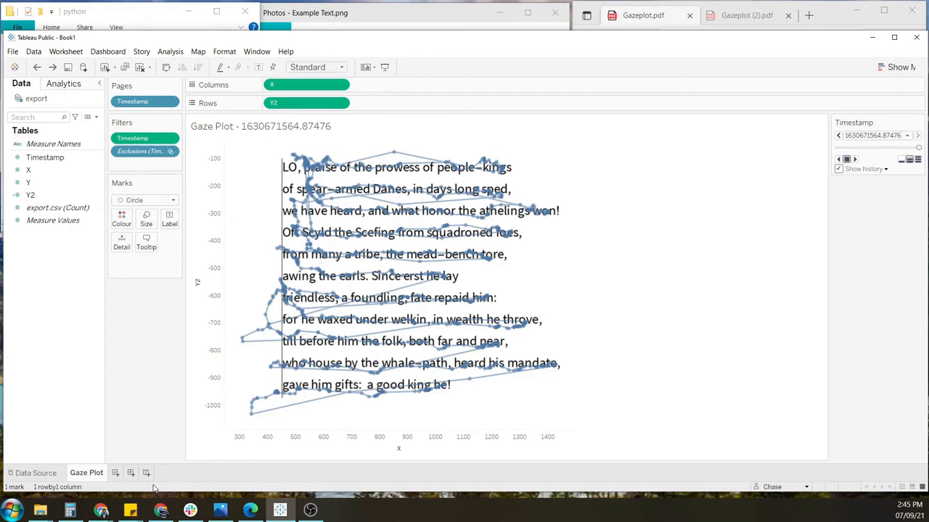
Duplicate the Gaze Plot sheet and rename the copy to 'Heatmap'
right_click(86, 472)
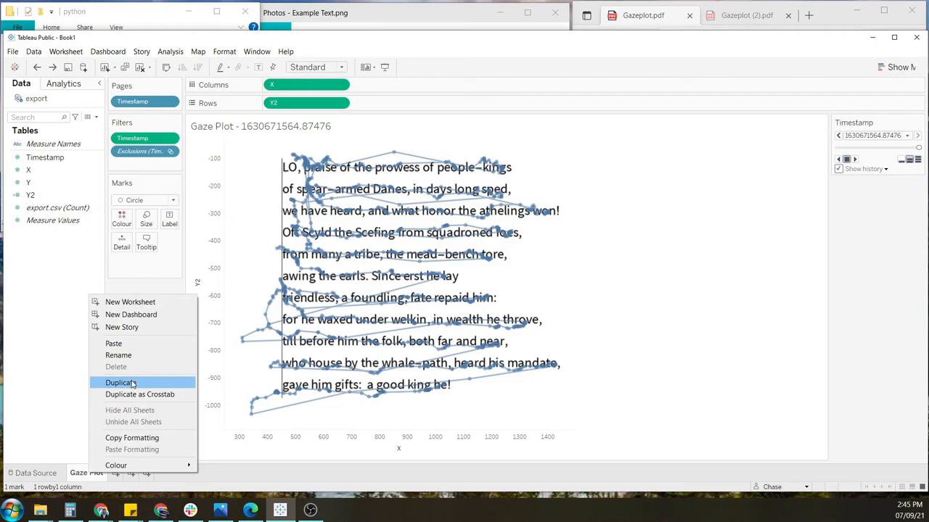
click(121, 382)
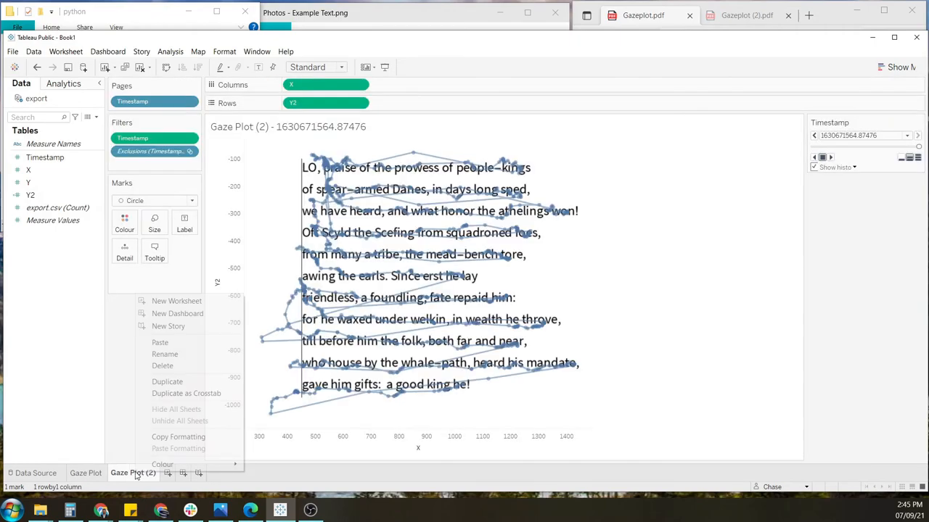
click(165, 354)
text(Heatmap)
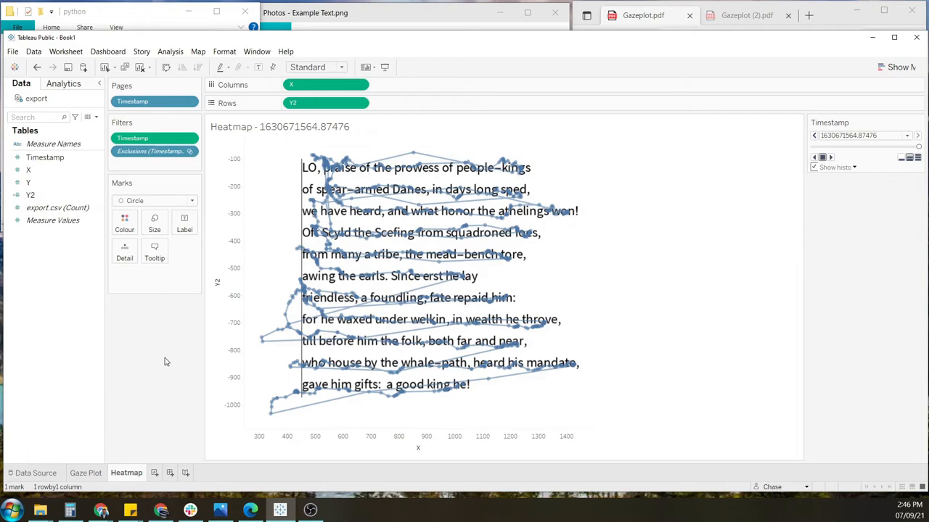
mouse_move(166, 358)
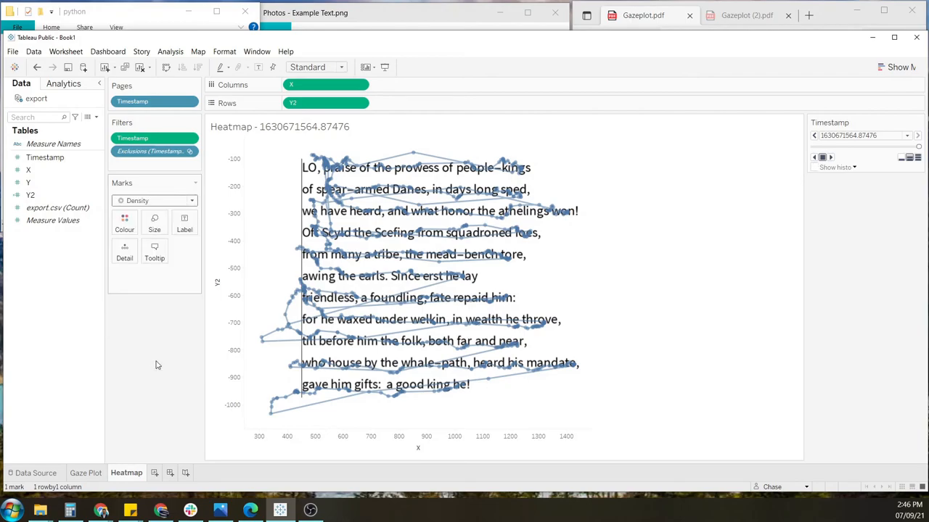
Change the Heatmap mark type to Density and bring up the Timestamp page pill's options
click(124, 221)
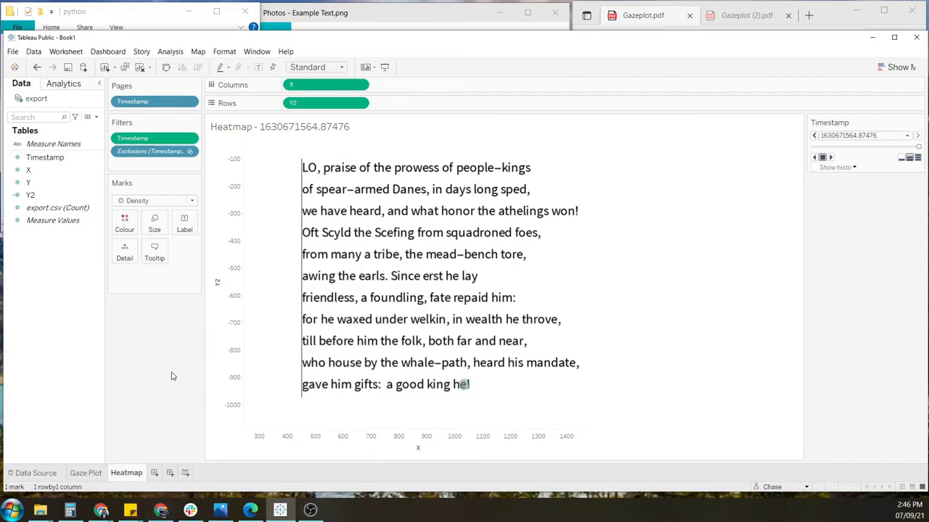
click(152, 101)
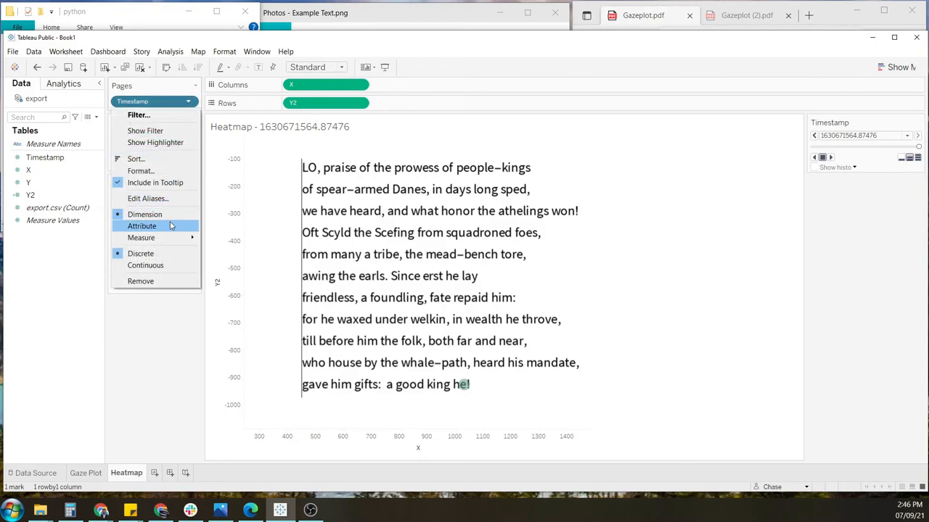
mouse_move(144, 214)
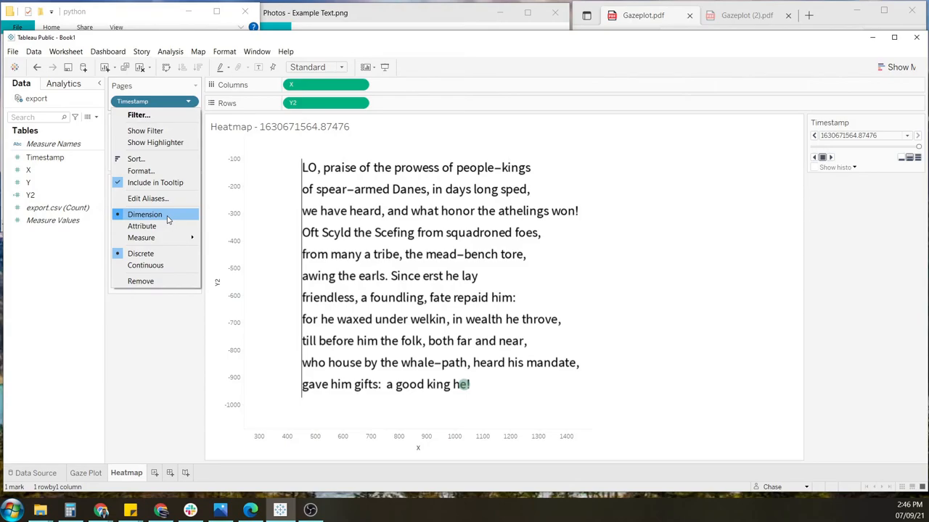
mouse_move(141, 237)
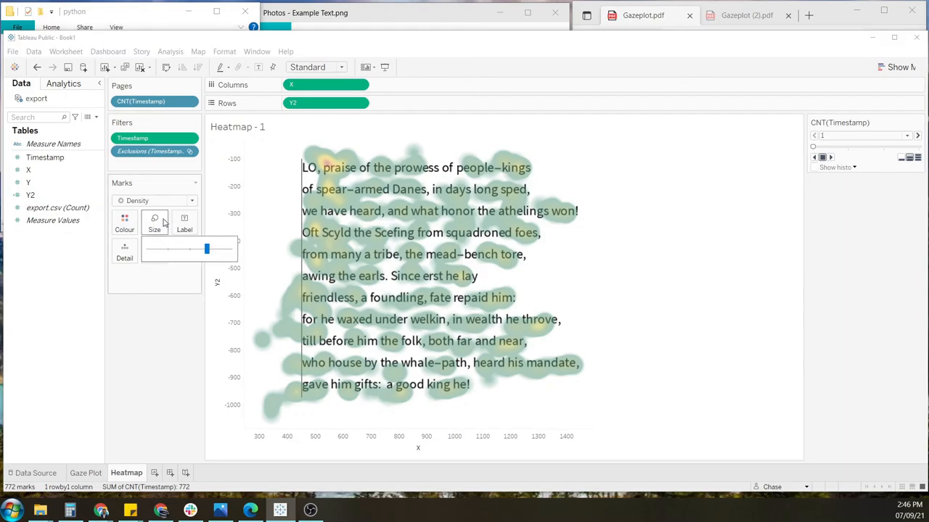
Apply Temperature Diverging colours to the density marks and raise the intensity
click(125, 223)
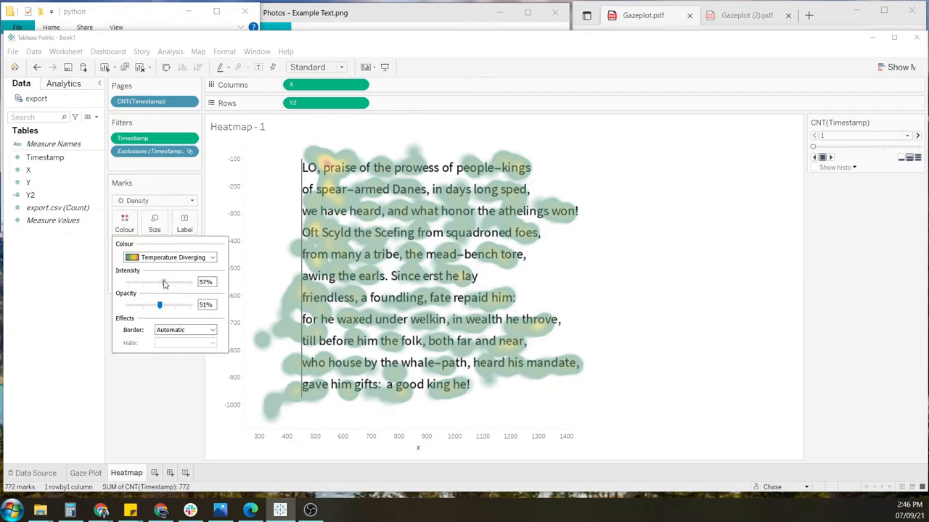
drag(163, 281, 181, 282)
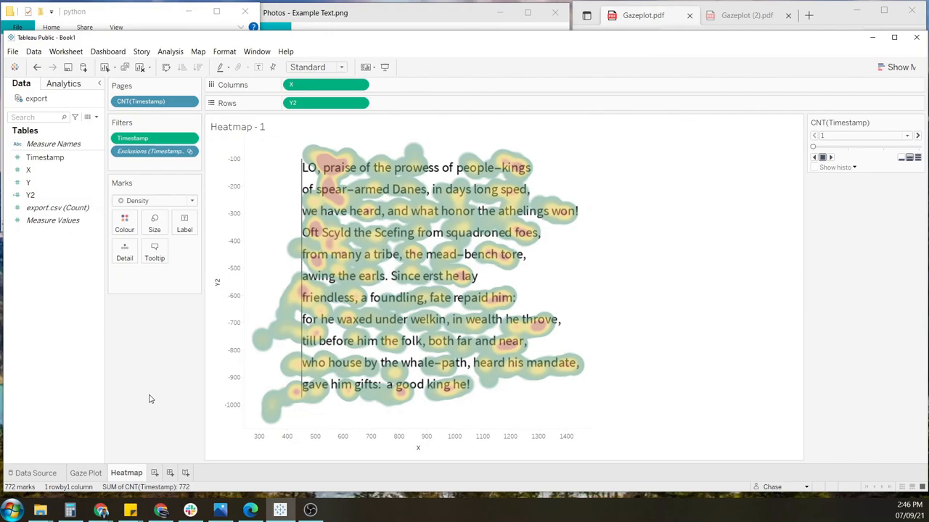
mouse_move(173, 397)
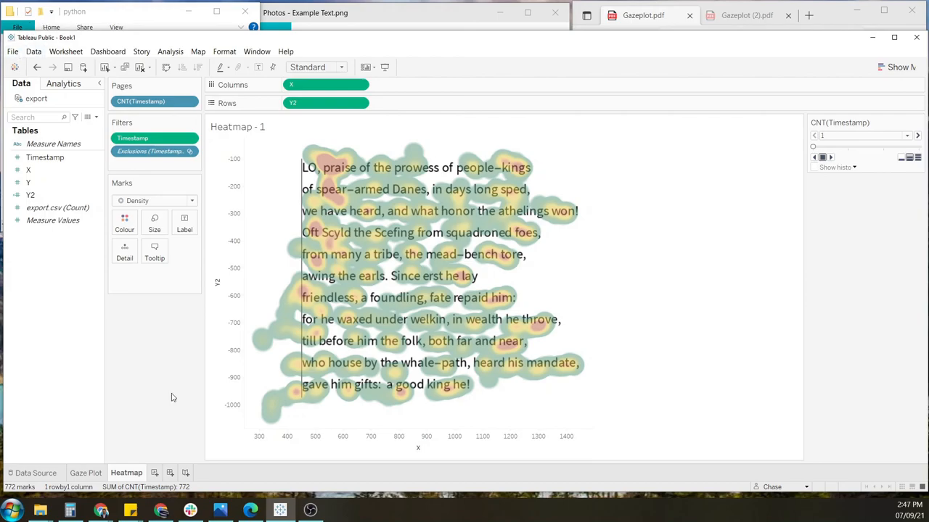